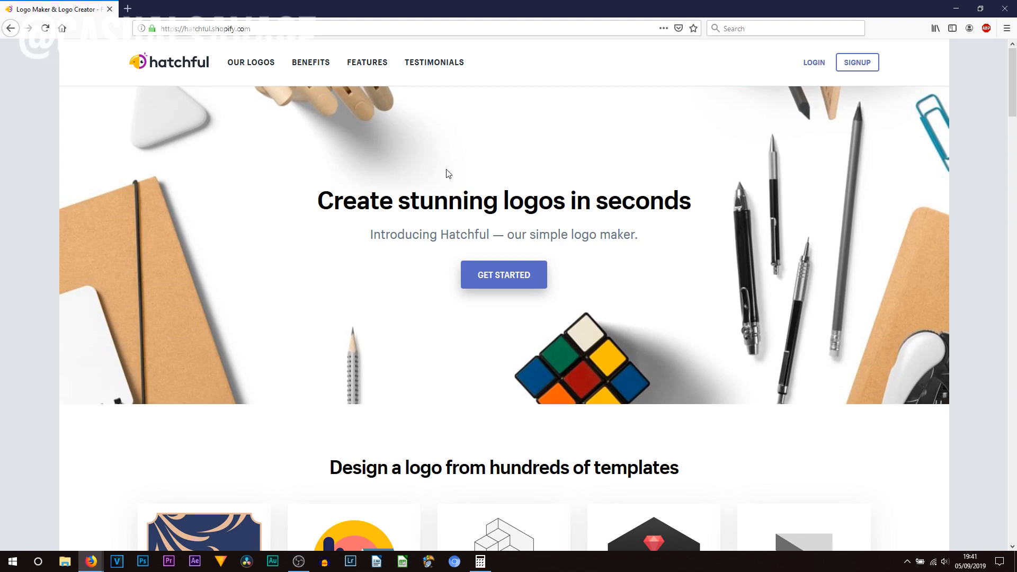
mouse_move(454, 199)
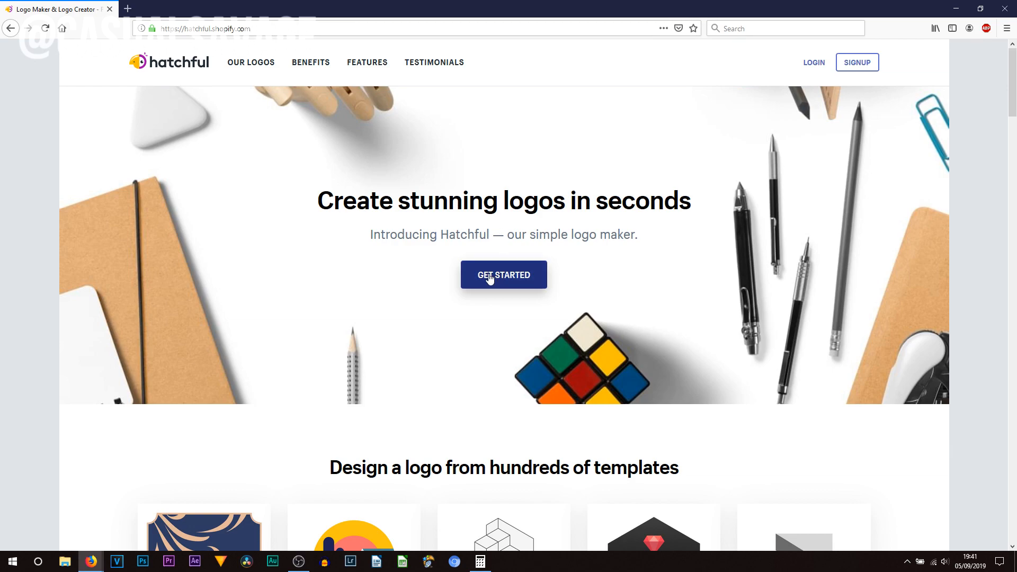
Step: Begin a new logo and review the business space cards with Tech chosen
click(503, 275)
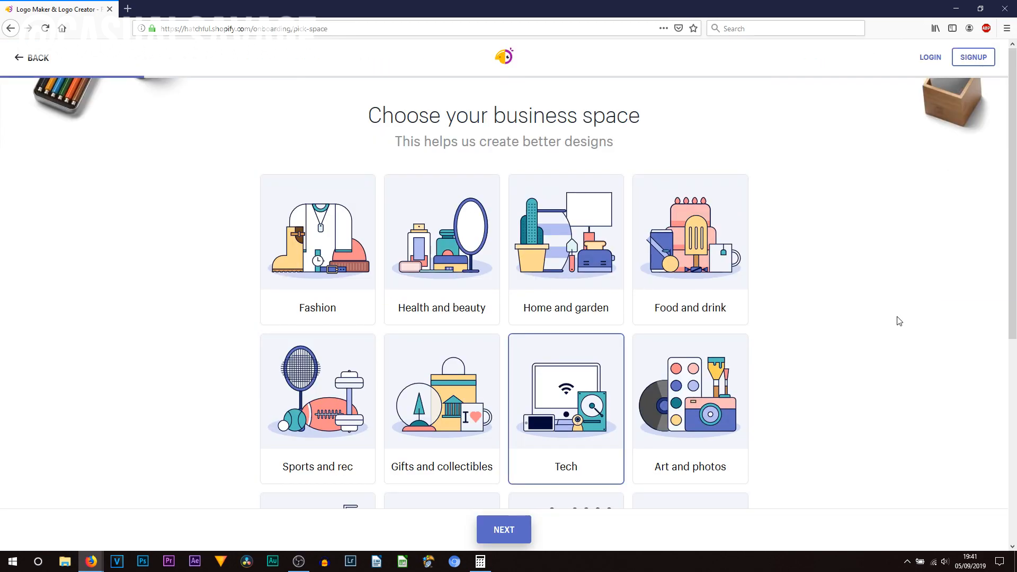
scroll(down, 3)
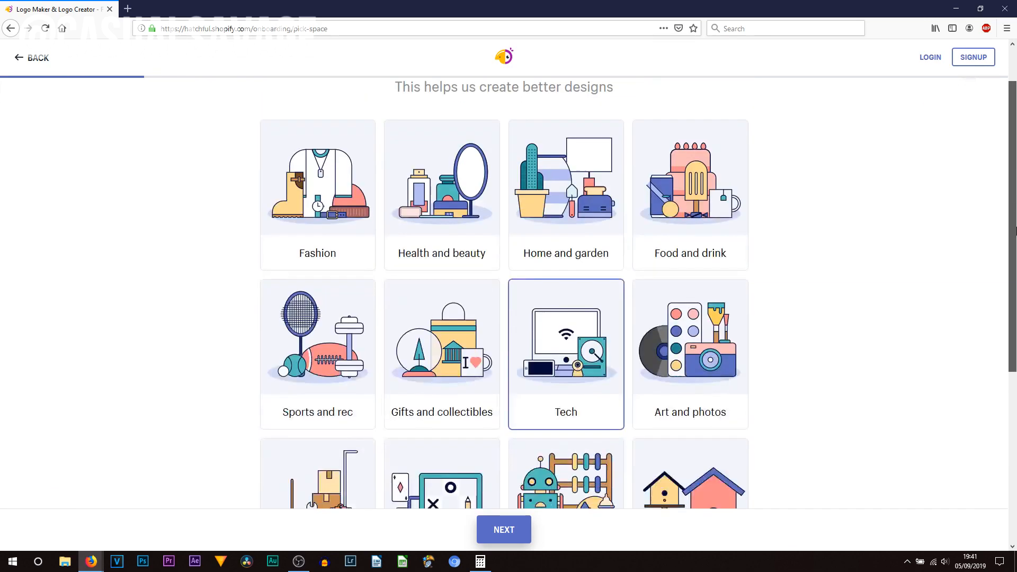
scroll(down, 3)
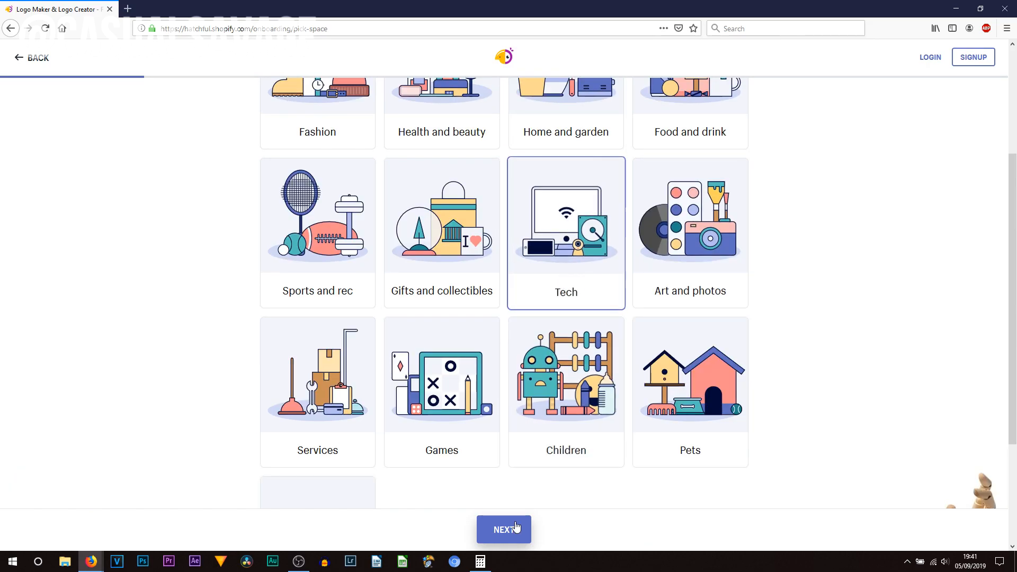
Step: Continue to the visual style step and review the styles with Modern chosen
click(502, 528)
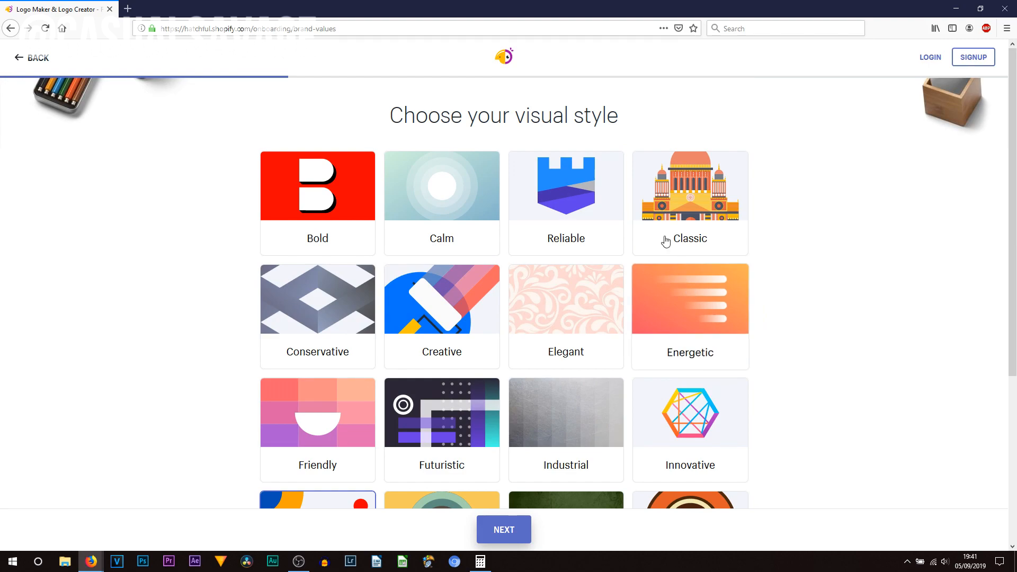
scroll(down, 3)
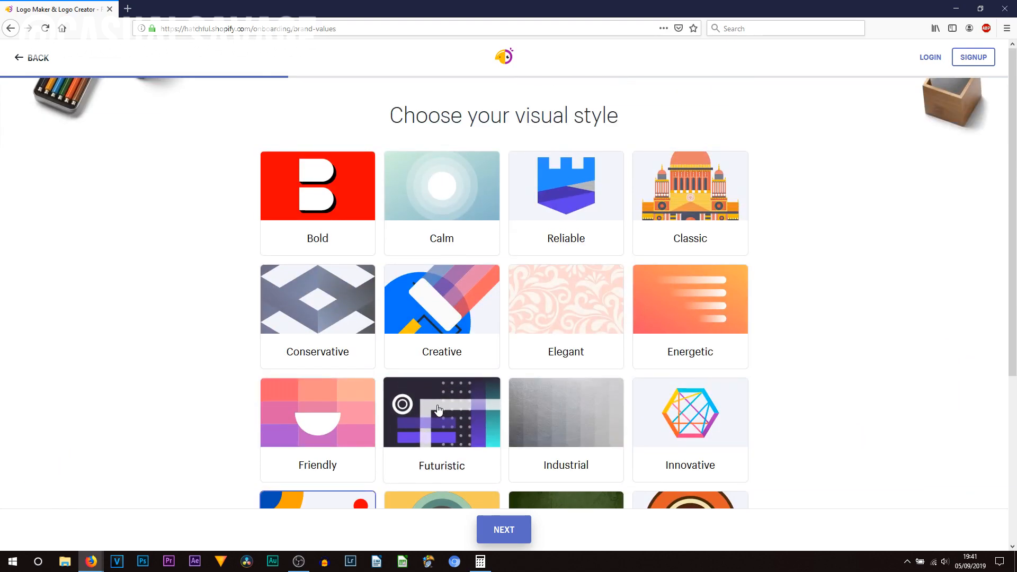
scroll(down, 3)
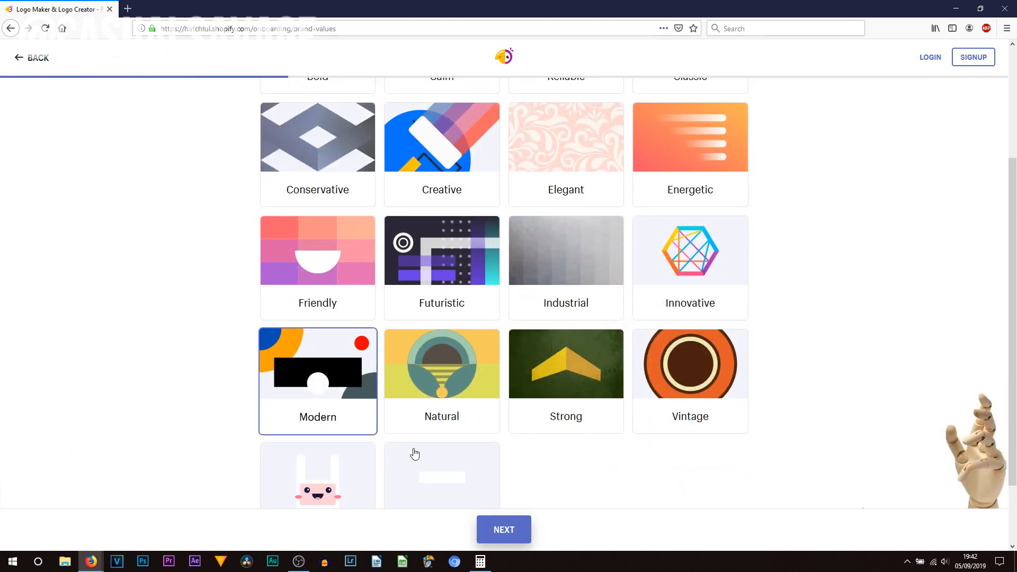
Step: Continue to the business name step and enter the slogan 'The best tutorials on YouTube'
click(503, 529)
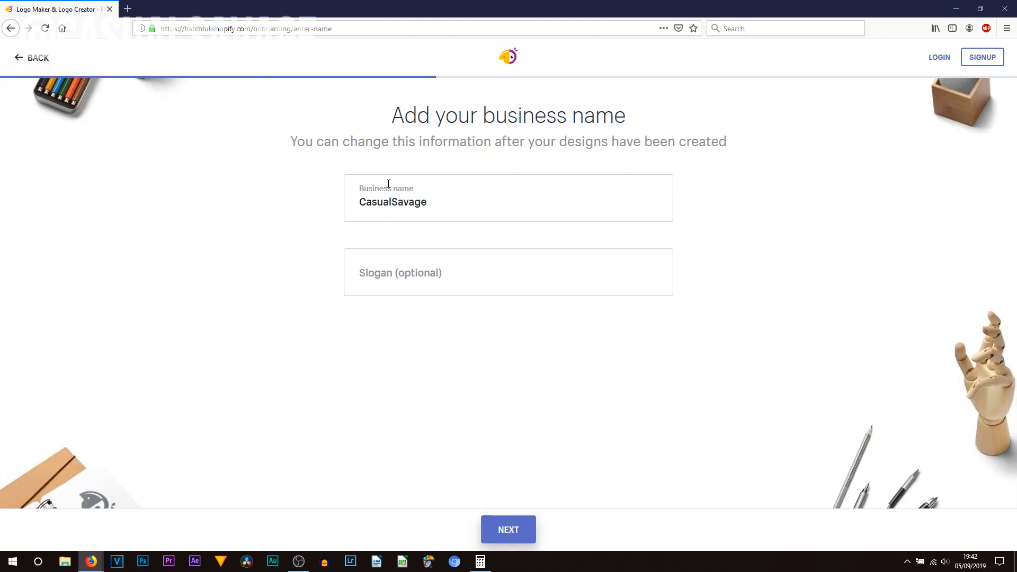
click(507, 272)
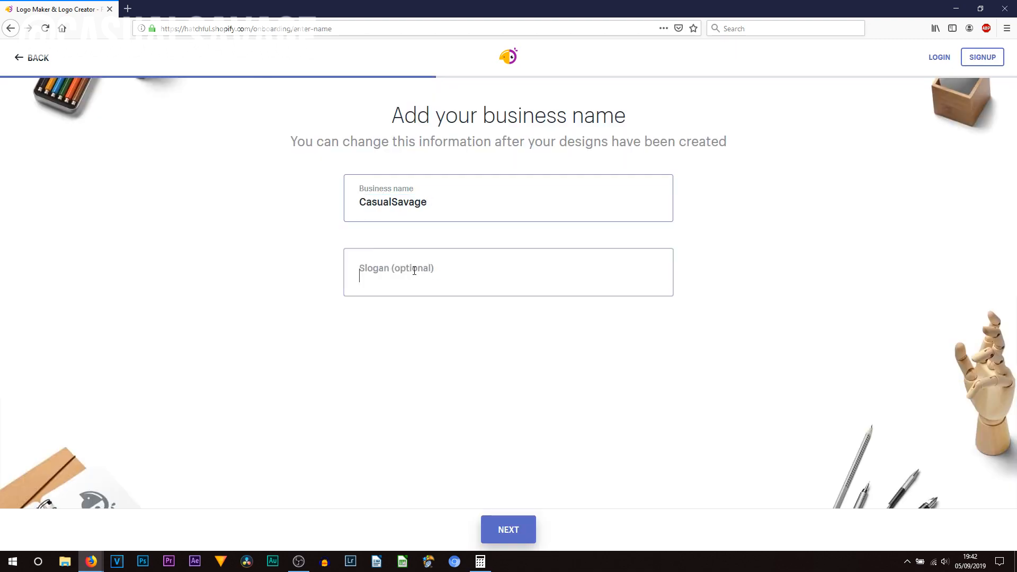
text(The best tutorials on YouTube)
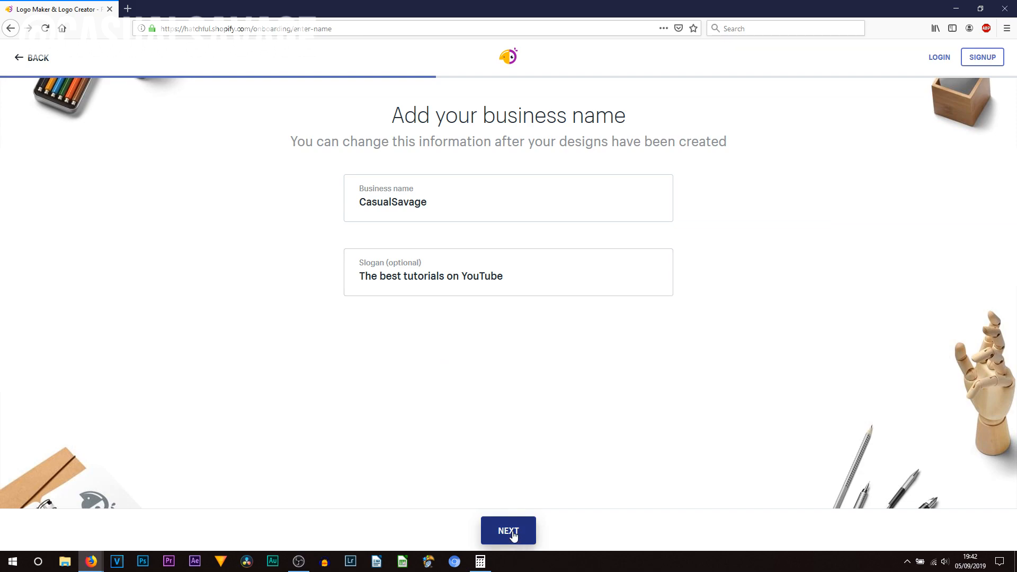
Step: Continue to the logo usage step, keeping Online store or website and Social media ticked
click(507, 530)
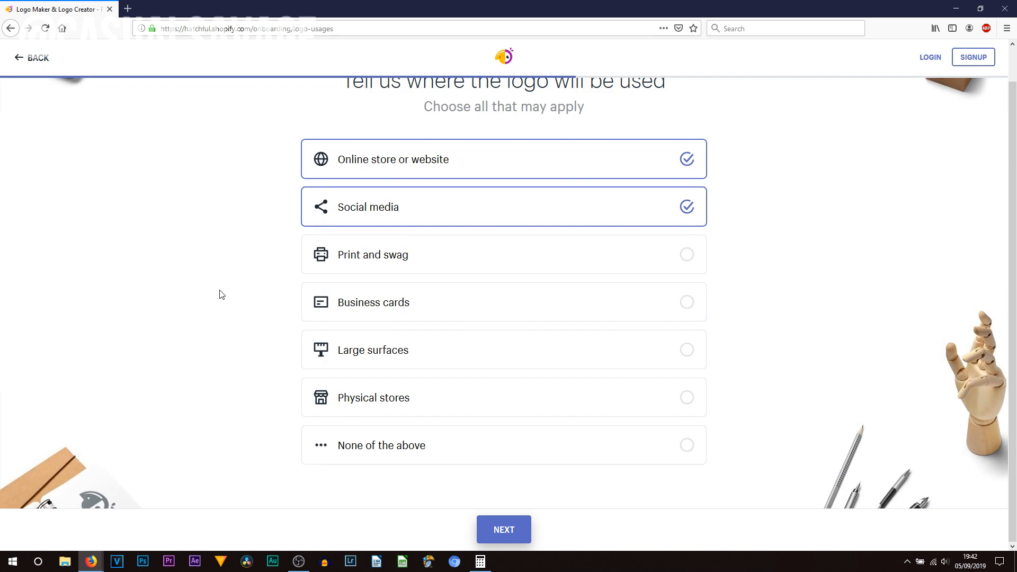
mouse_move(305, 180)
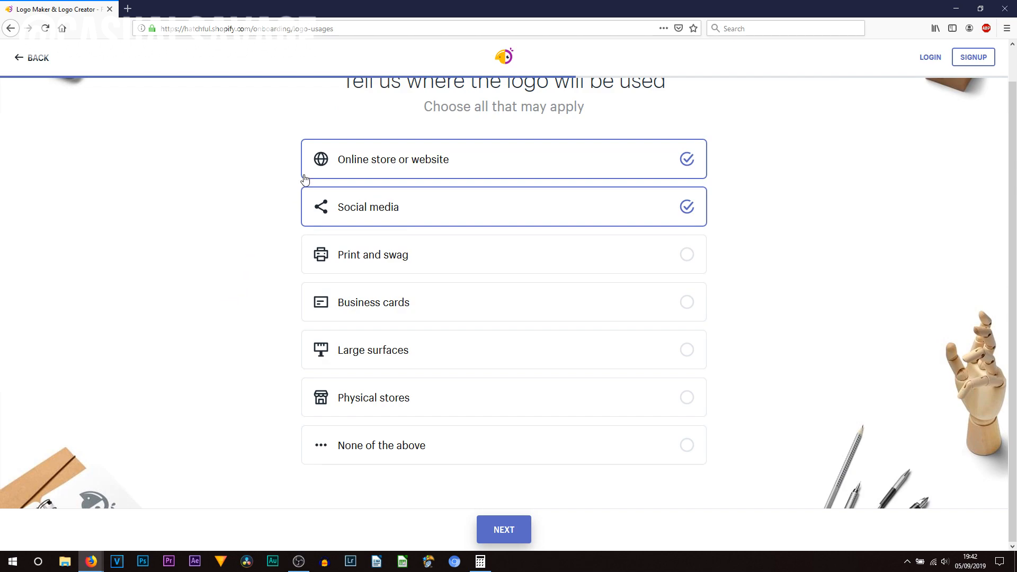
mouse_move(334, 208)
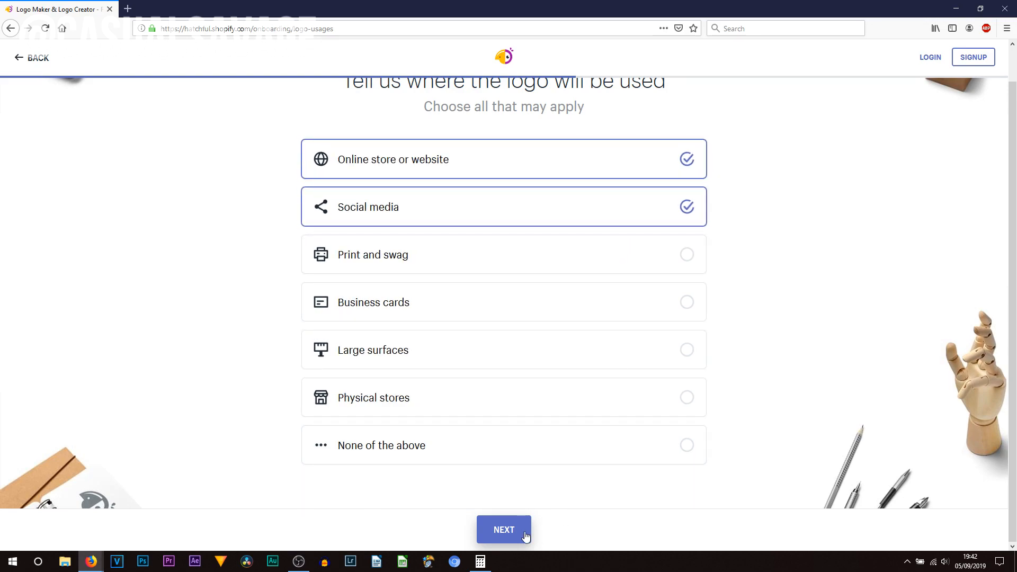
Step: Generate the CasualSavage logo designs and browse down to the teal laptop template
click(503, 530)
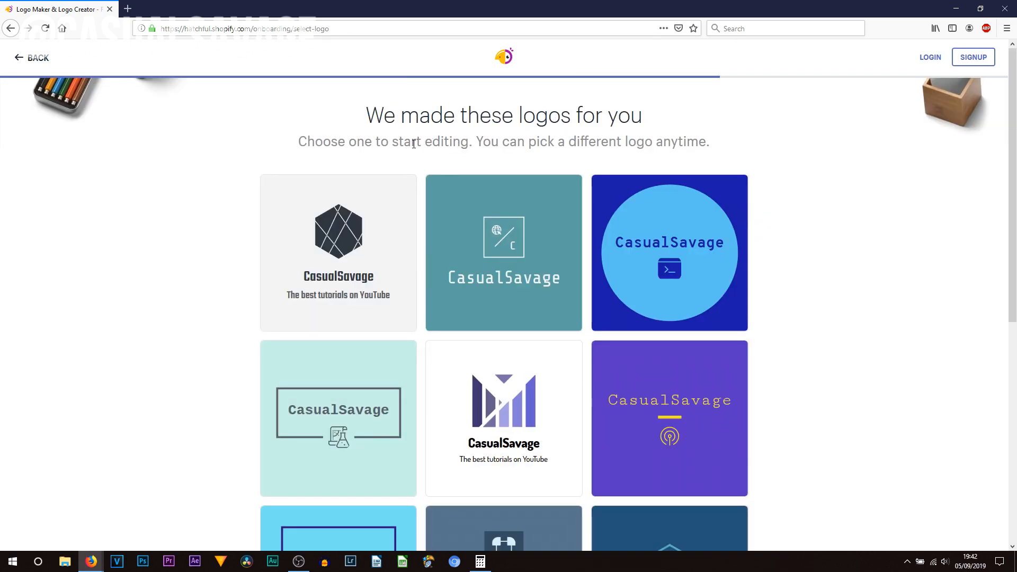
mouse_move(163, 229)
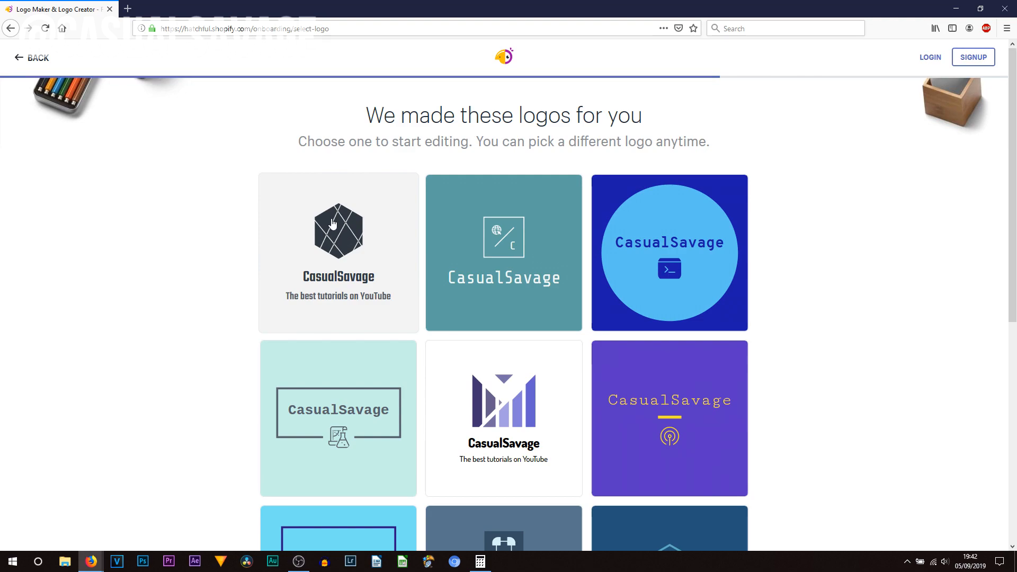
mouse_move(367, 291)
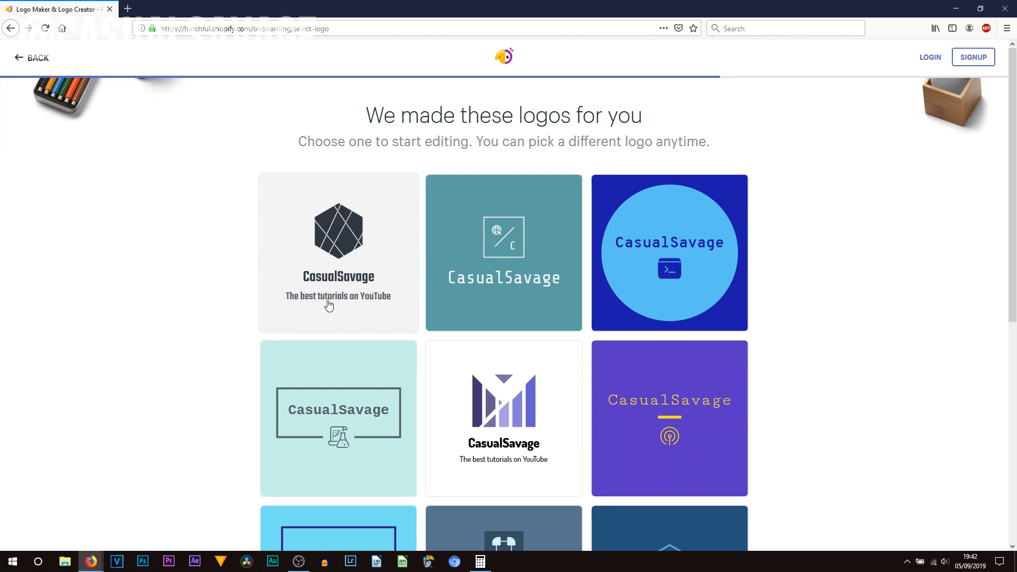
scroll(down, 3)
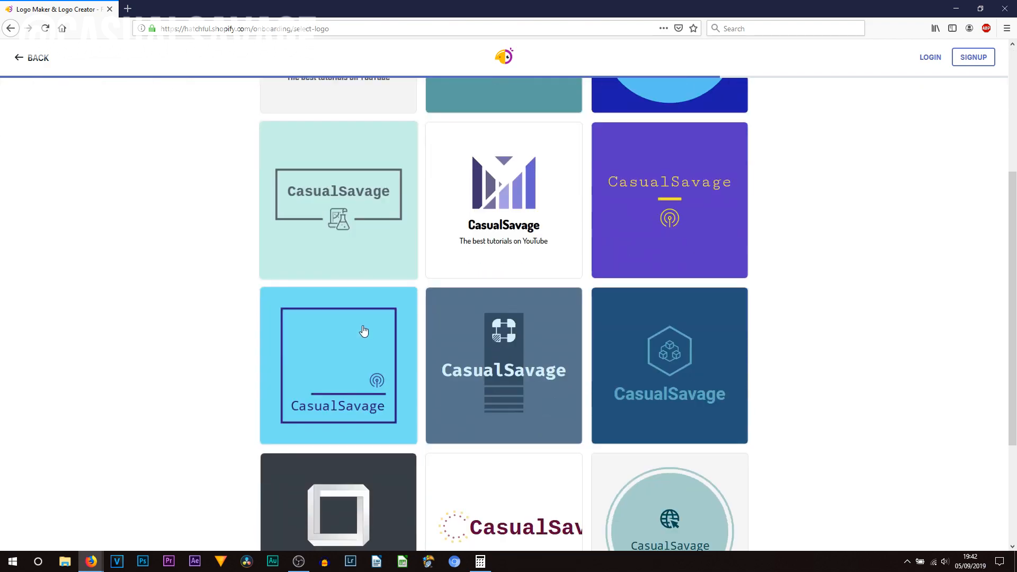
scroll(down, 3)
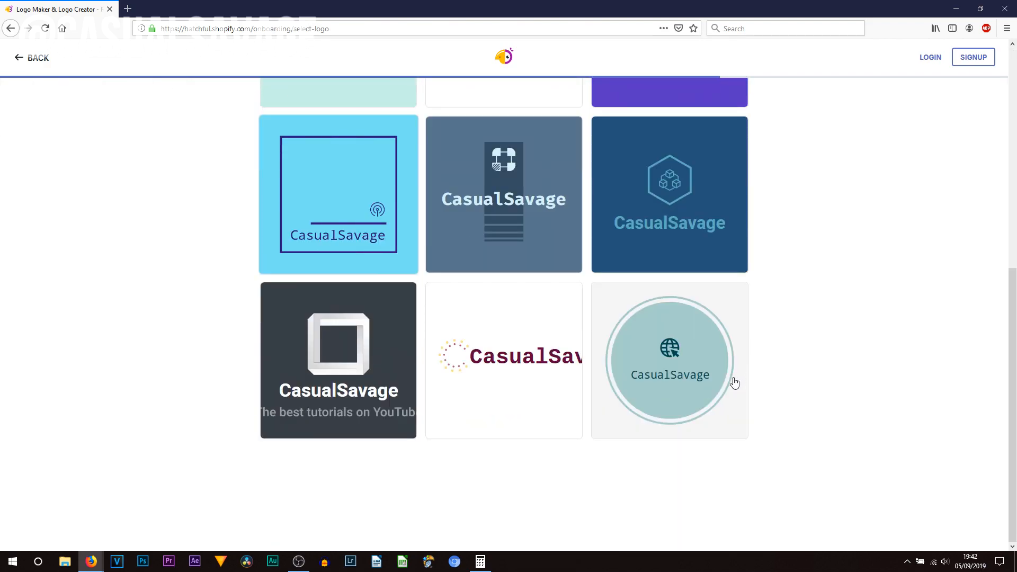
scroll(down, 3)
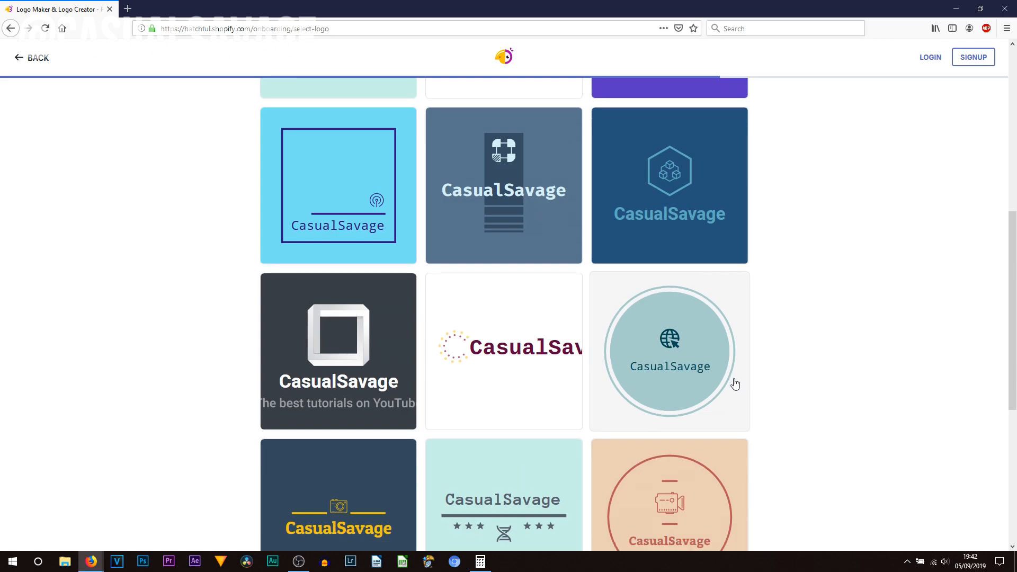
scroll(down, 3)
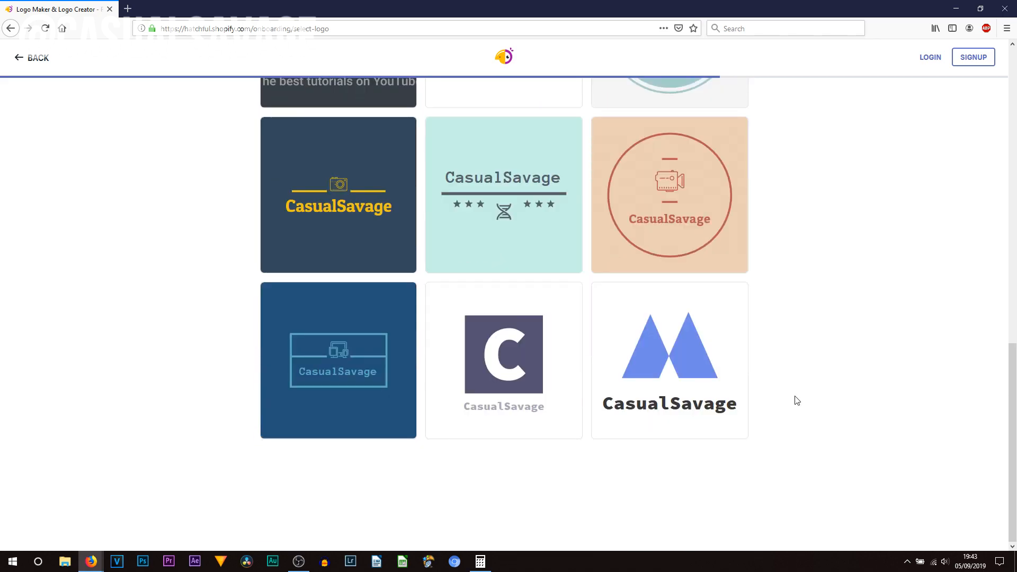
scroll(down, 3)
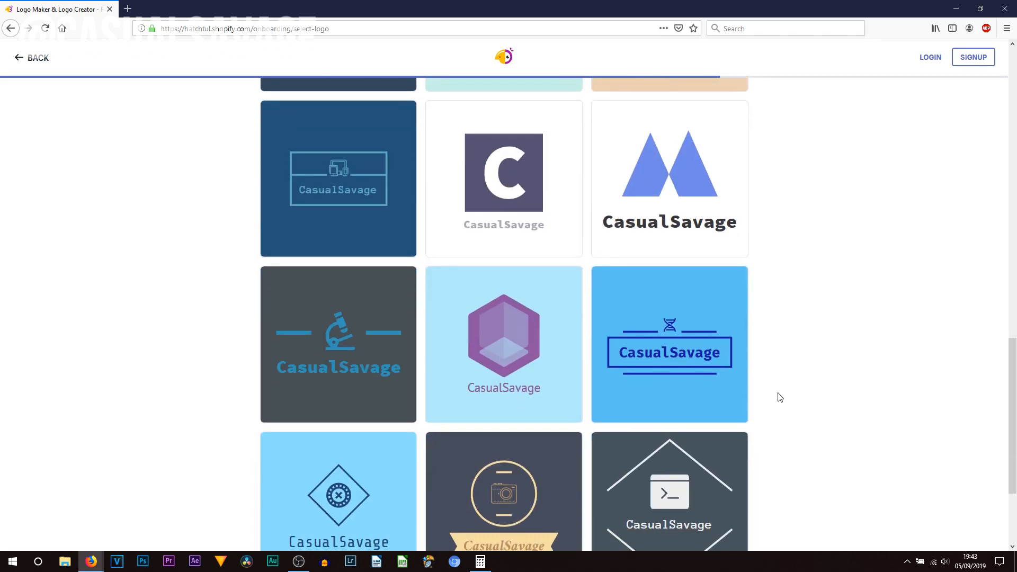
scroll(down, 3)
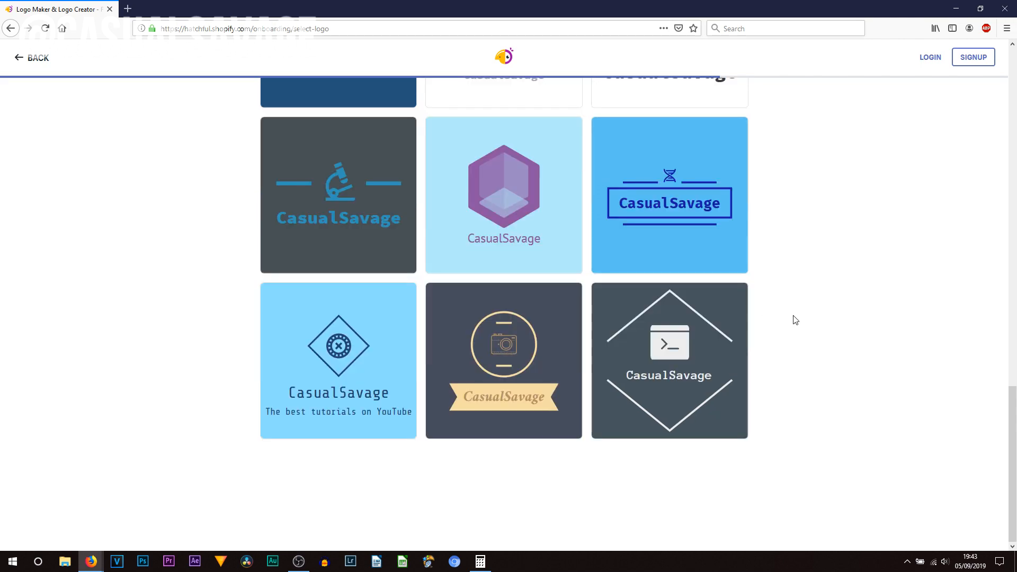
scroll(down, 3)
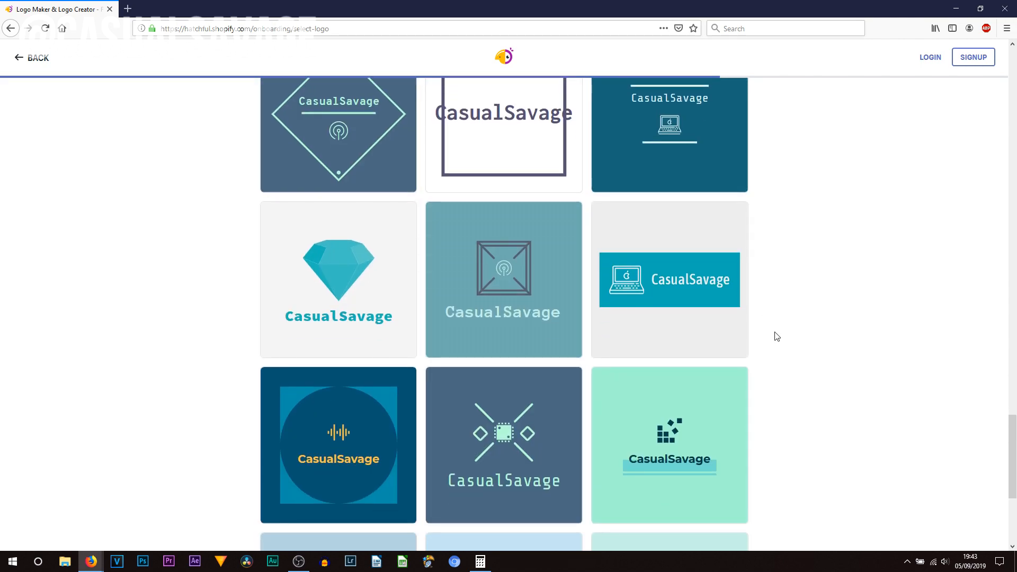
scroll(down, 3)
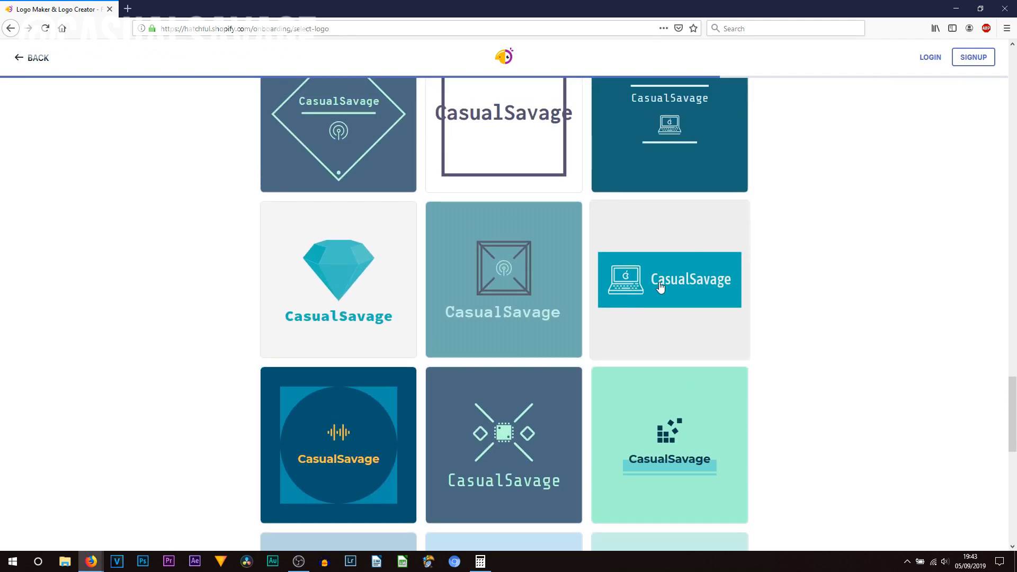
mouse_move(657, 300)
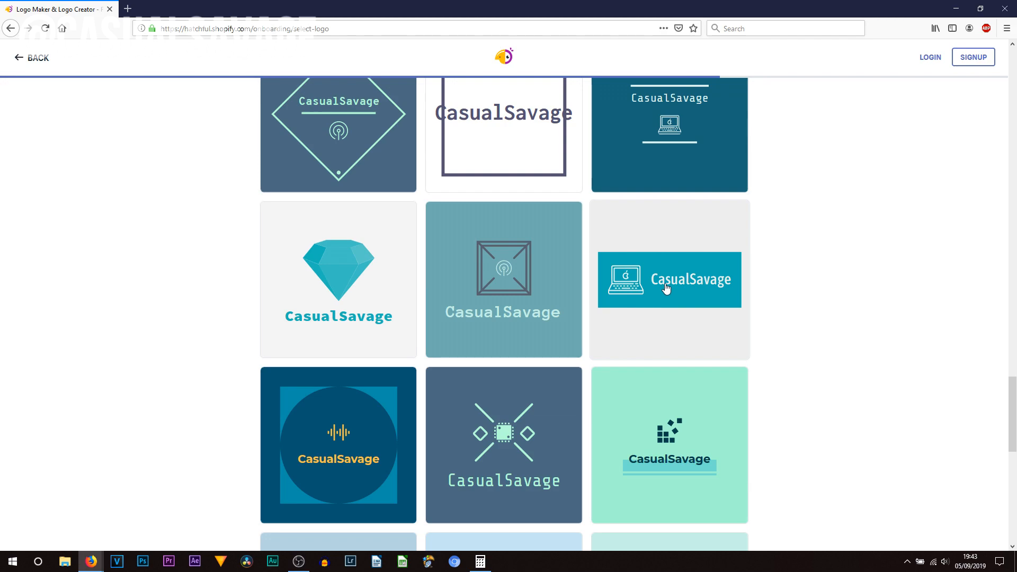
Step: Choose the teal laptop CasualSavage template and select its business name field
click(668, 280)
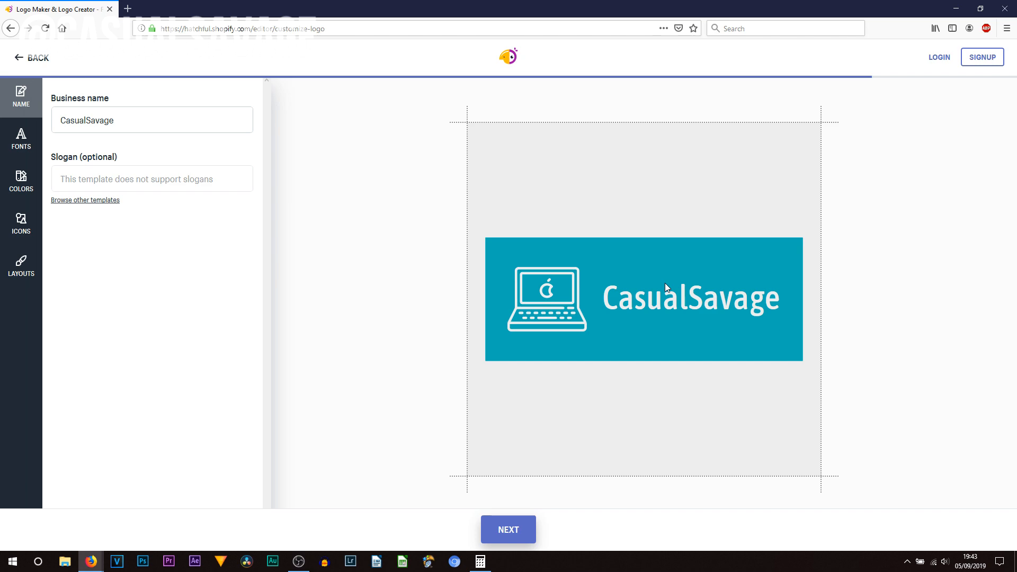
click(152, 120)
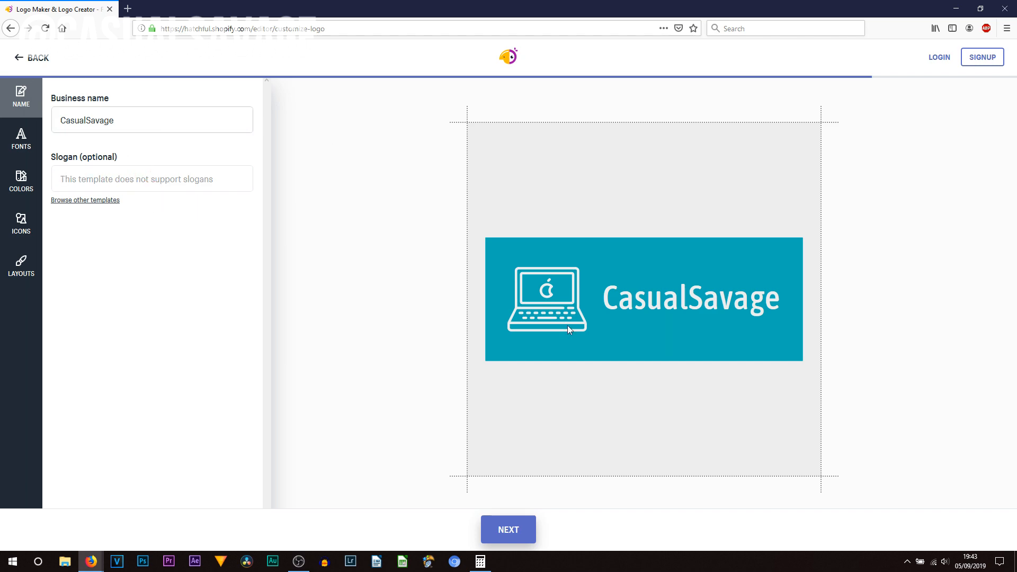
mouse_move(553, 318)
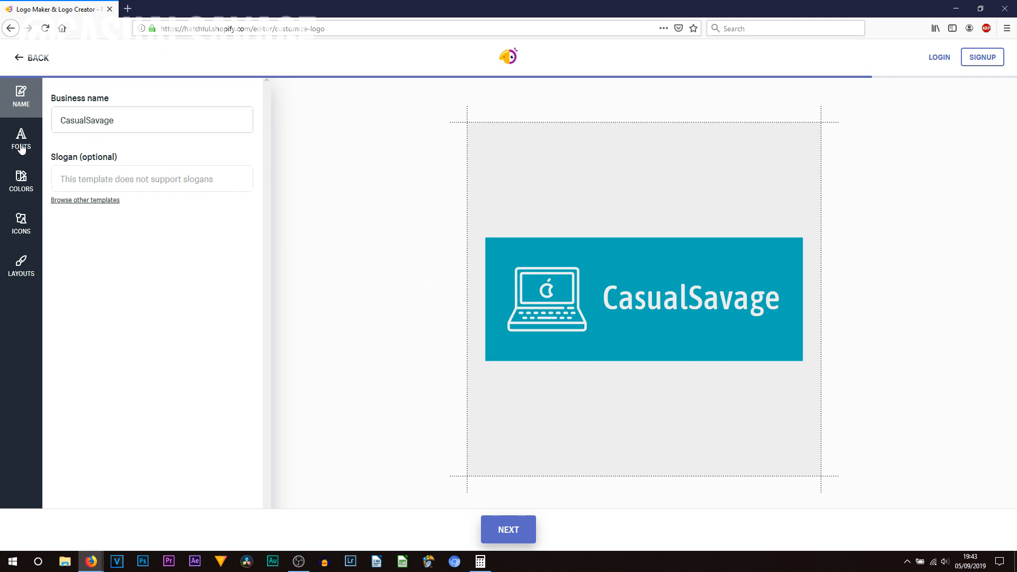
Step: Filter the fonts to Modern and apply a modern typeface to the CasualSavage name
click(22, 138)
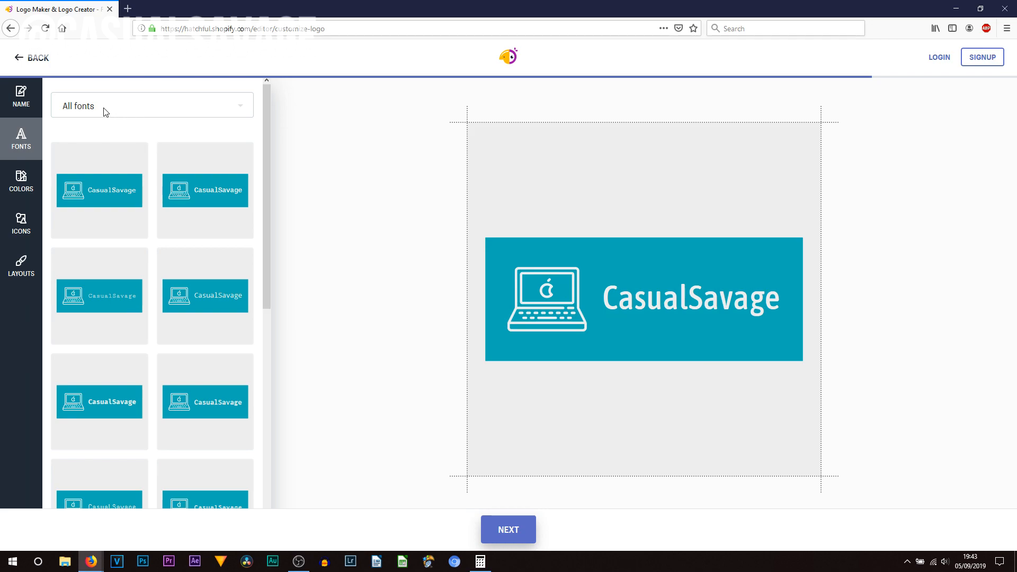
click(151, 106)
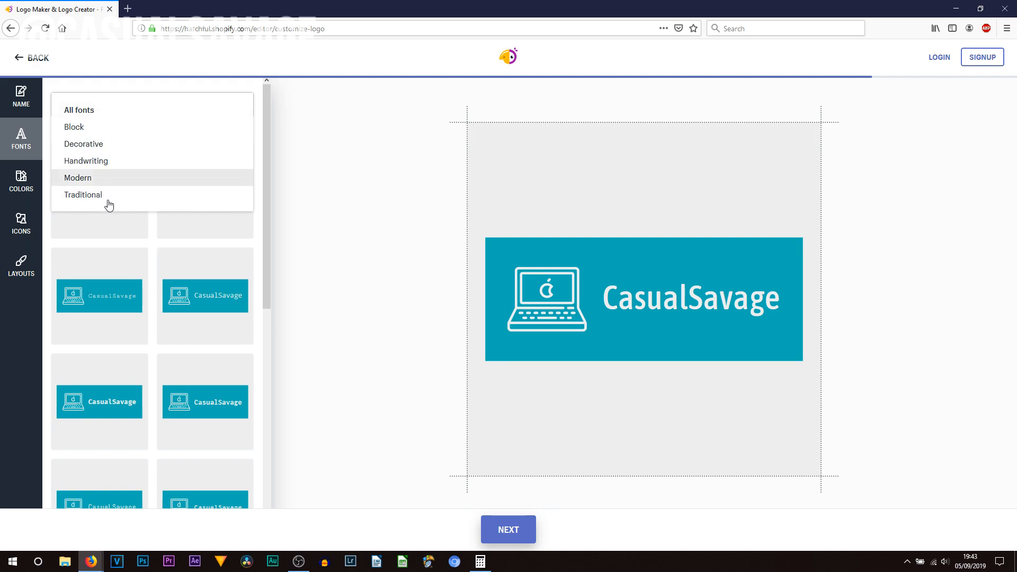
mouse_move(112, 180)
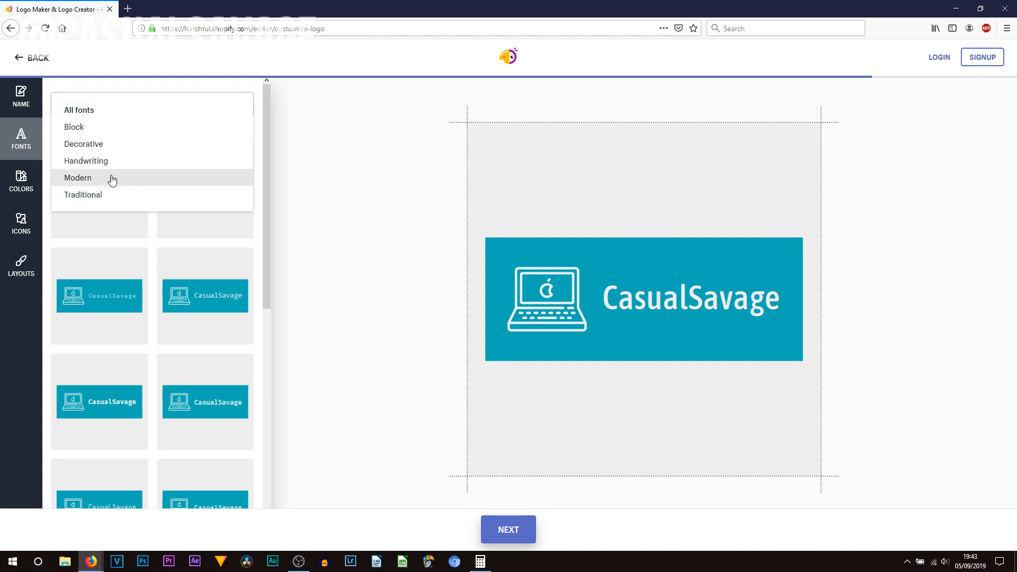
click(77, 178)
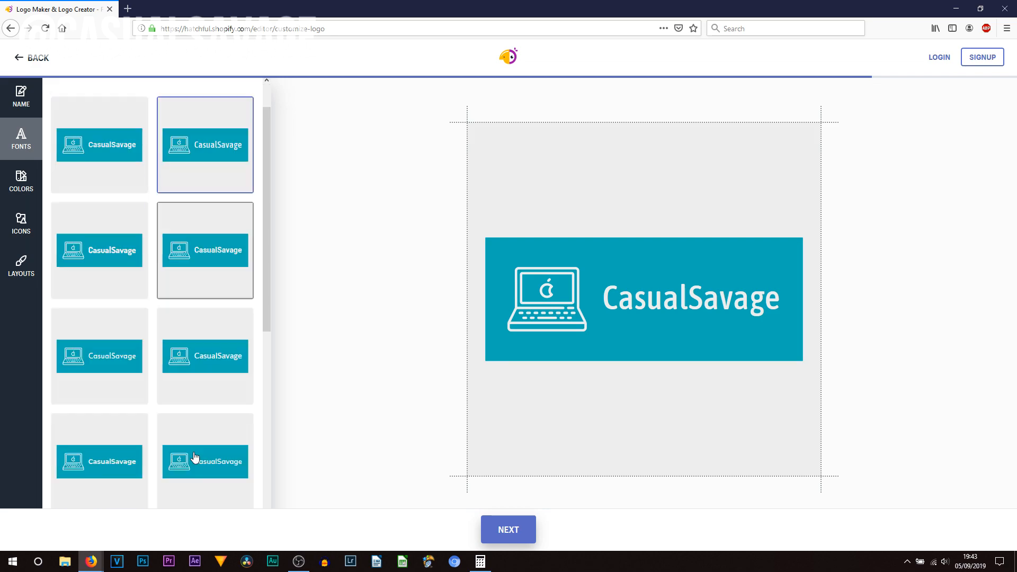
click(204, 460)
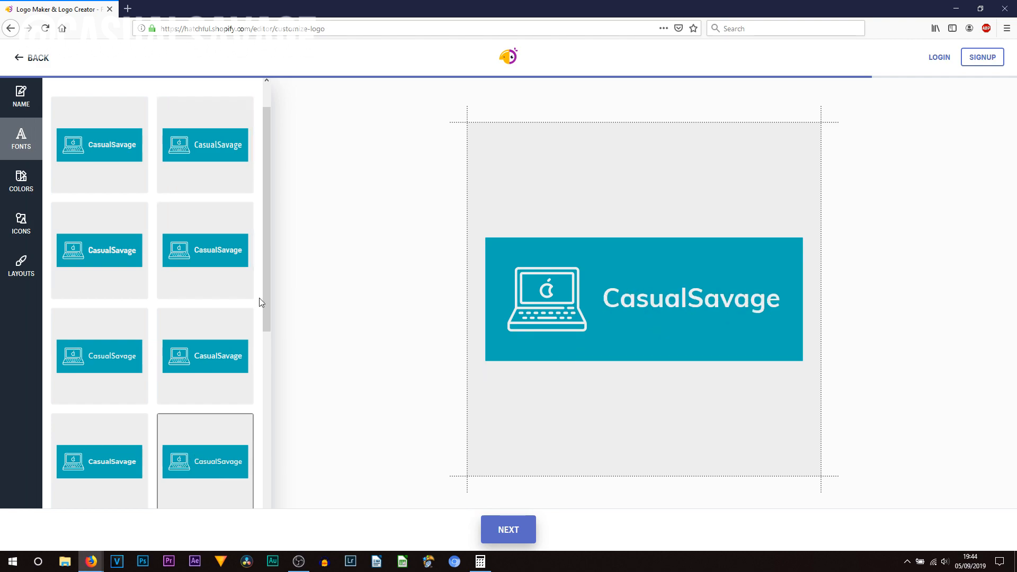
Step: Browse the colour schemes and apply the coral-on-dark-slate palette to the logo
click(21, 183)
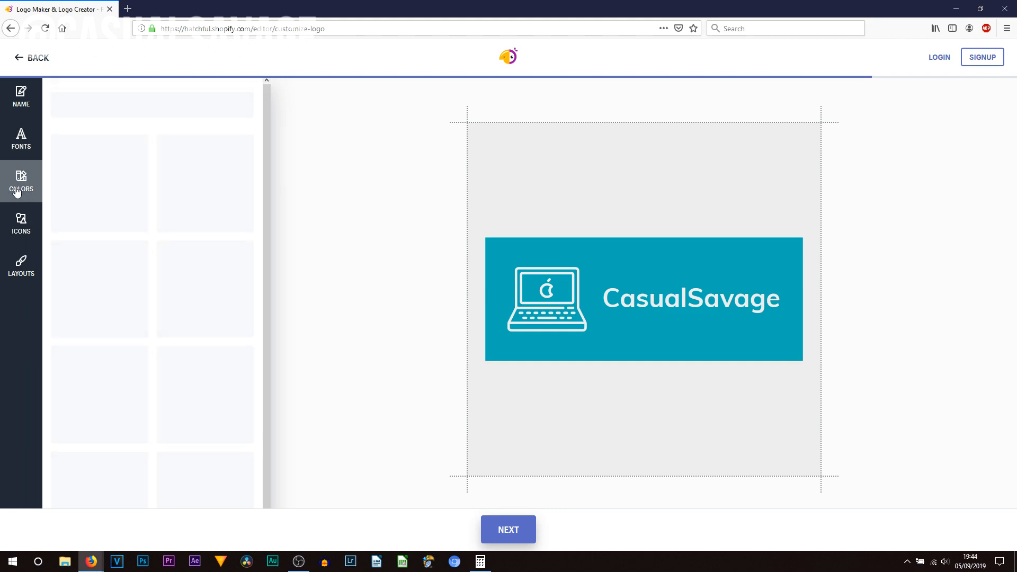
mouse_move(60, 209)
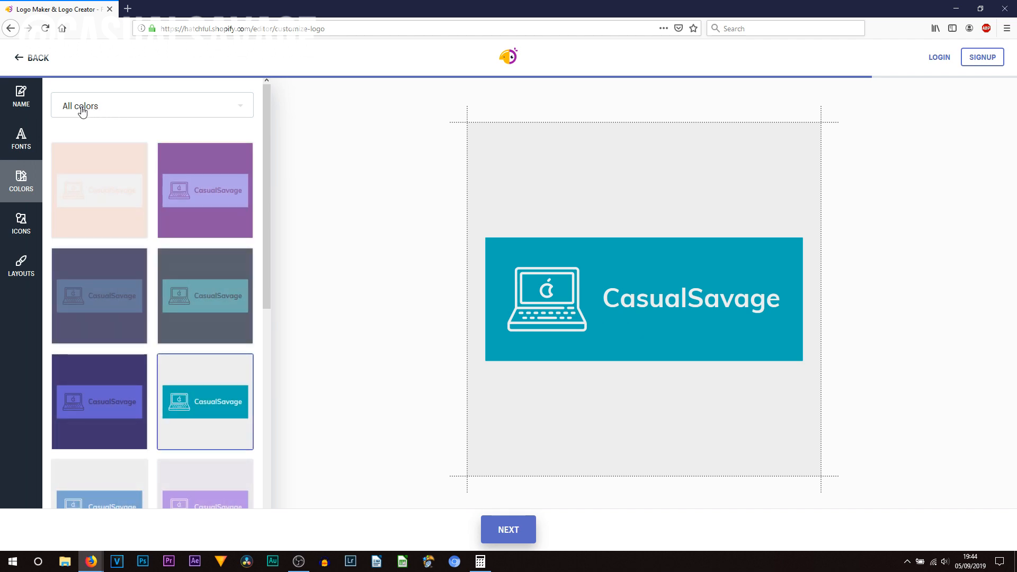
click(151, 105)
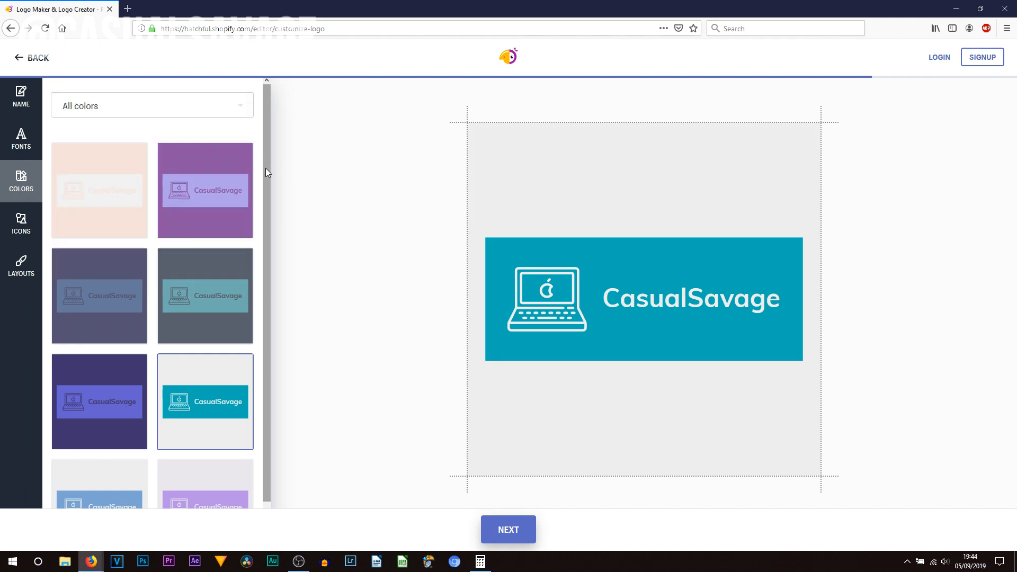
scroll(down, 3)
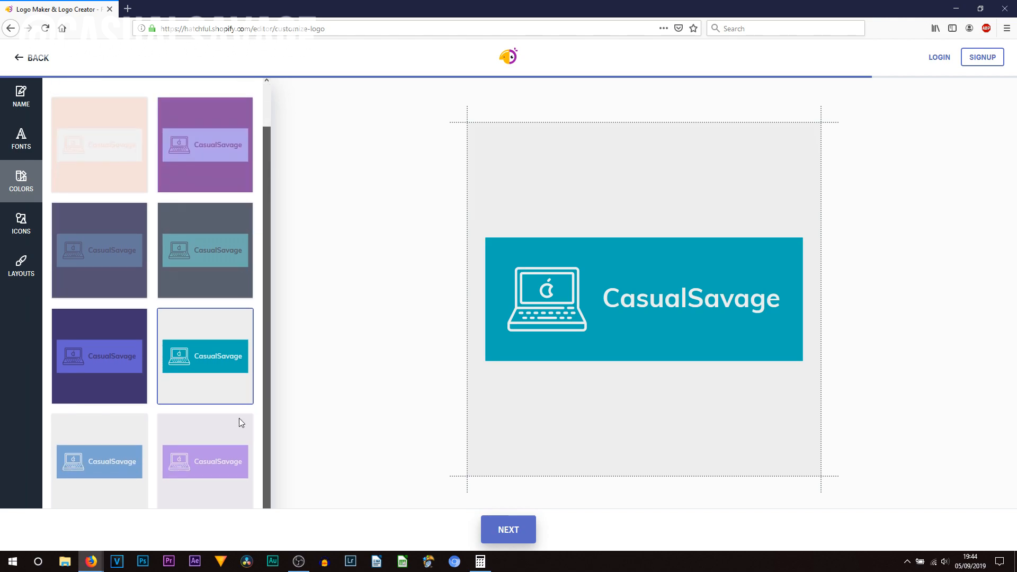
scroll(down, 3)
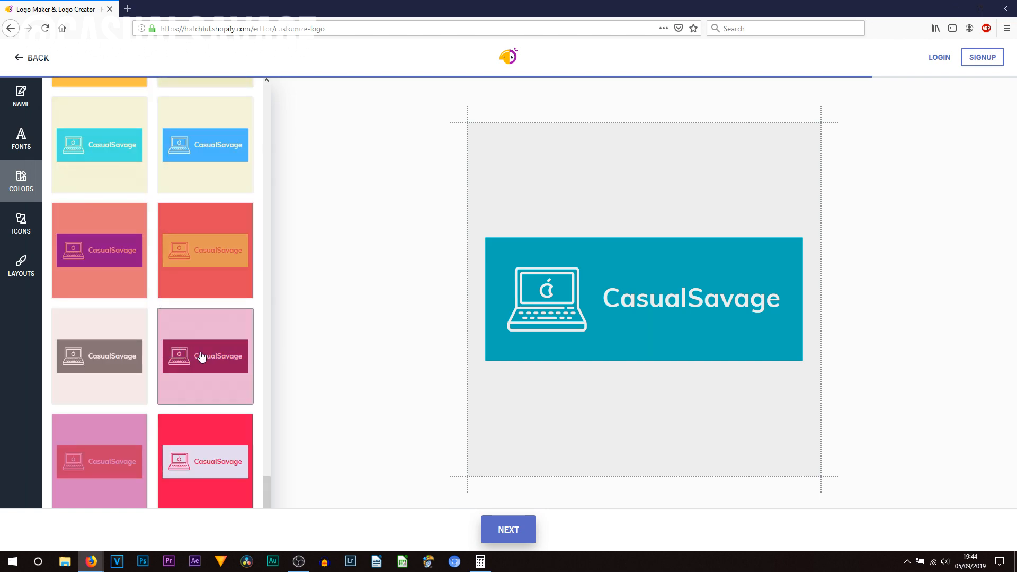
scroll(down, 3)
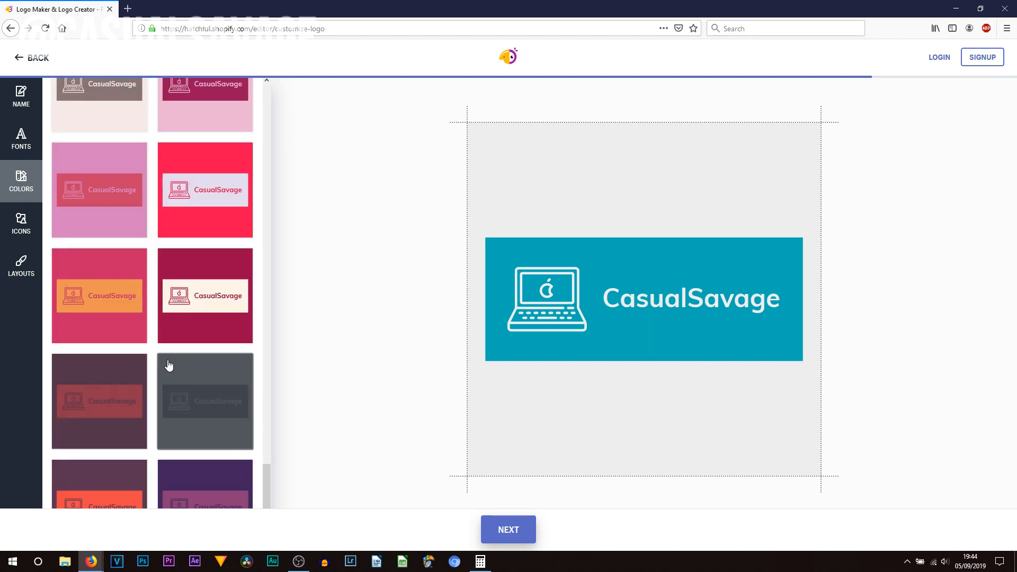
scroll(down, 3)
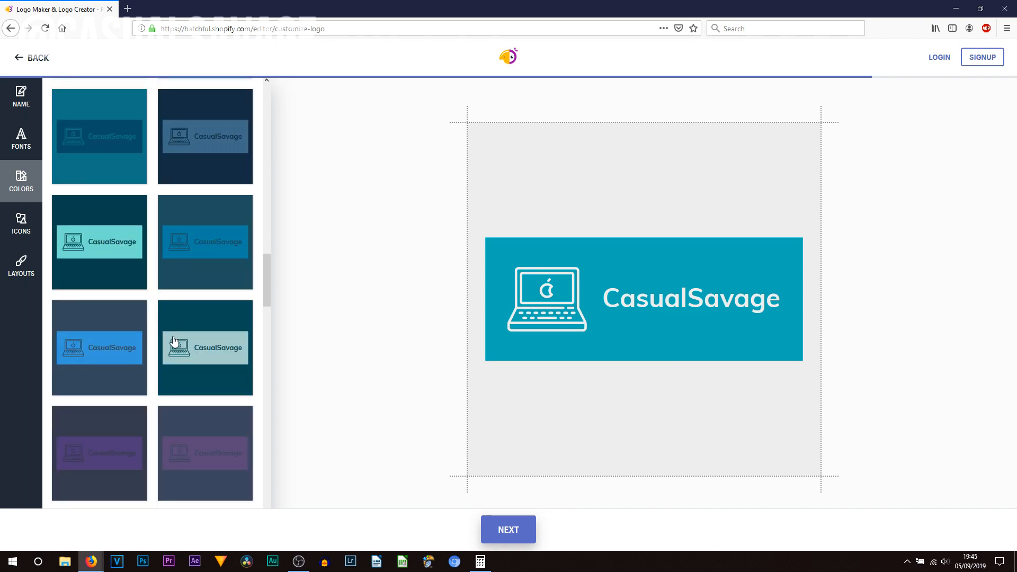
scroll(down, 3)
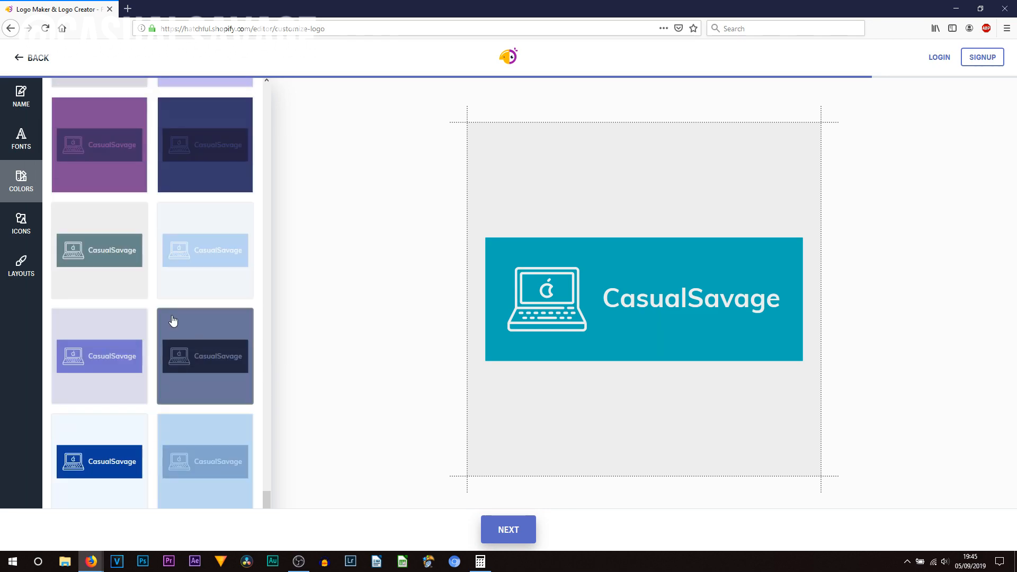
mouse_move(171, 318)
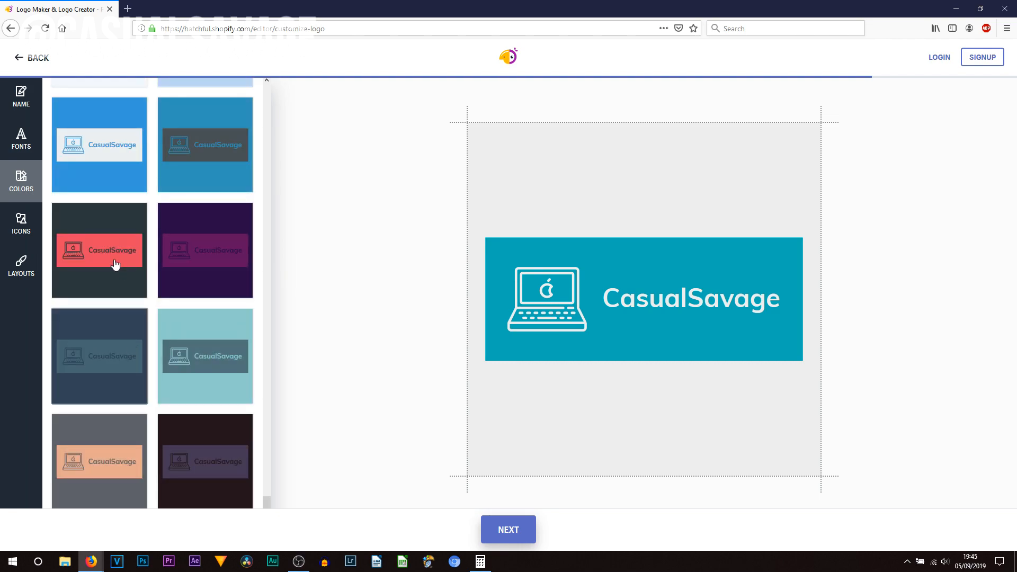
click(99, 250)
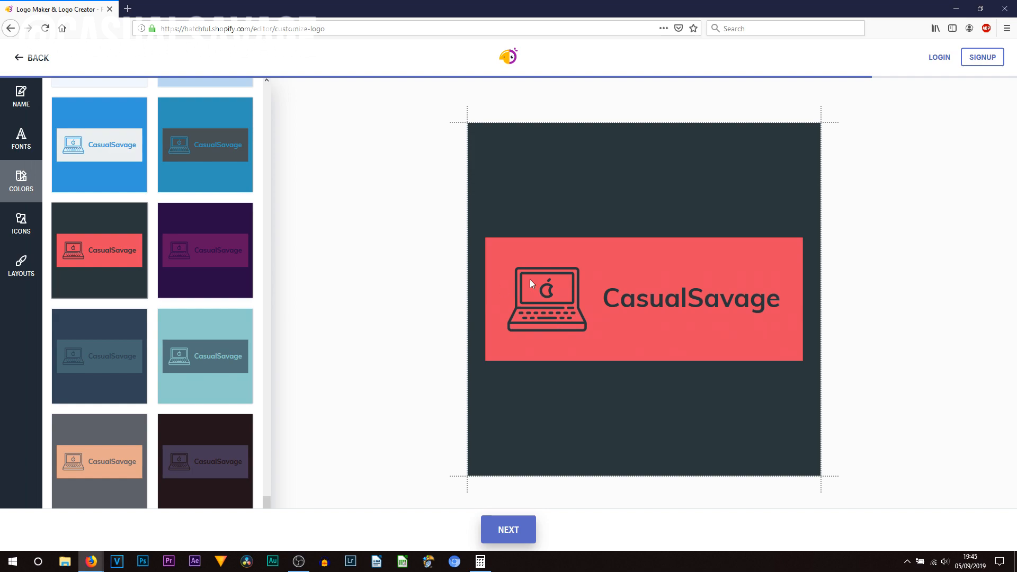
mouse_move(581, 316)
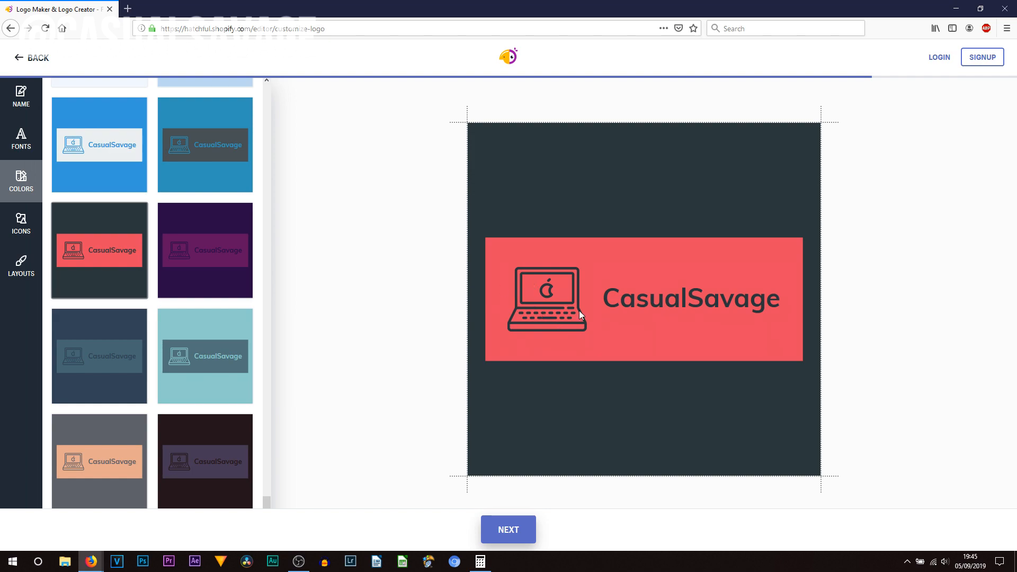
mouse_move(531, 302)
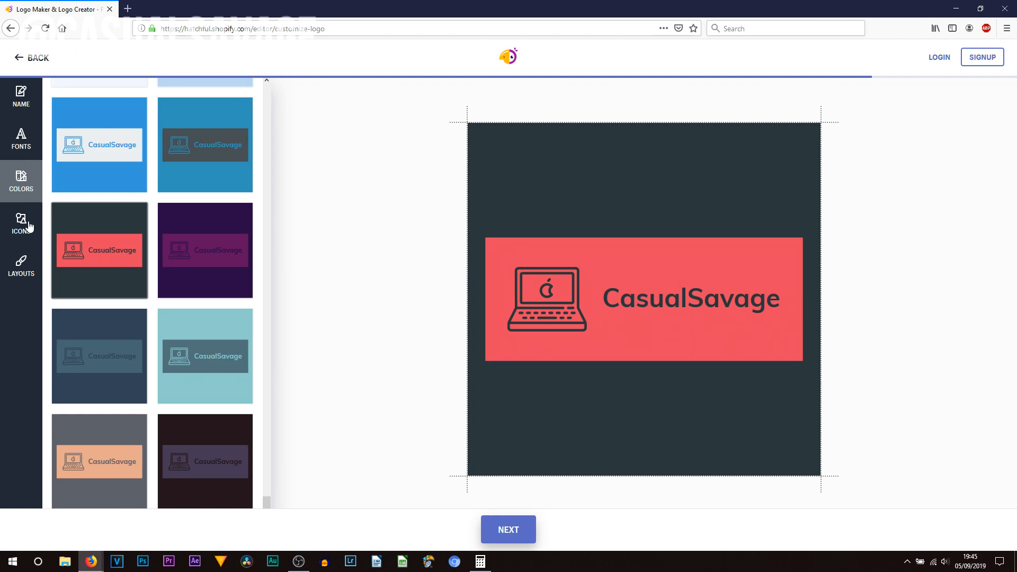
Step: Filter the icon list to Tech icons
click(21, 223)
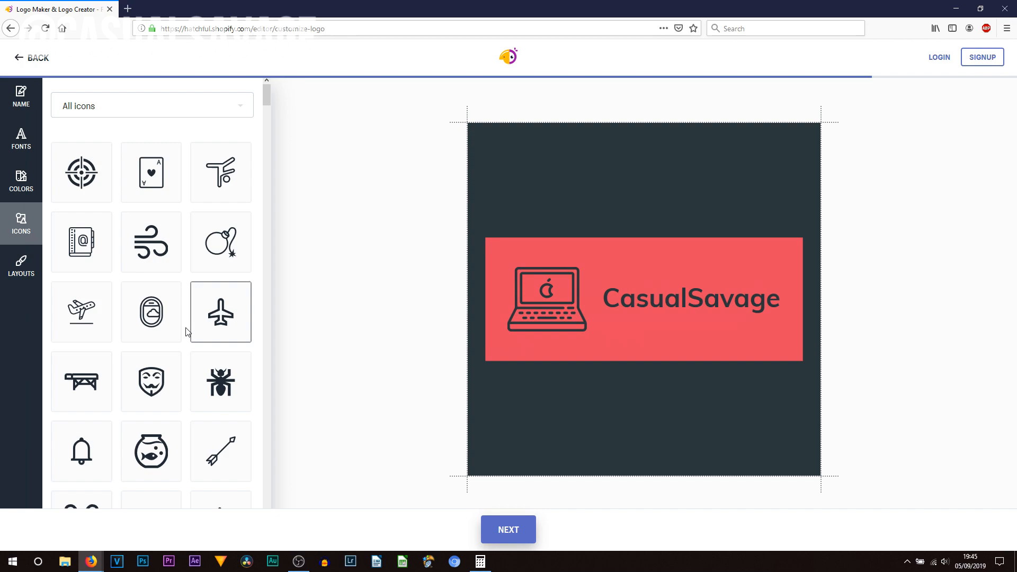
scroll(down, 3)
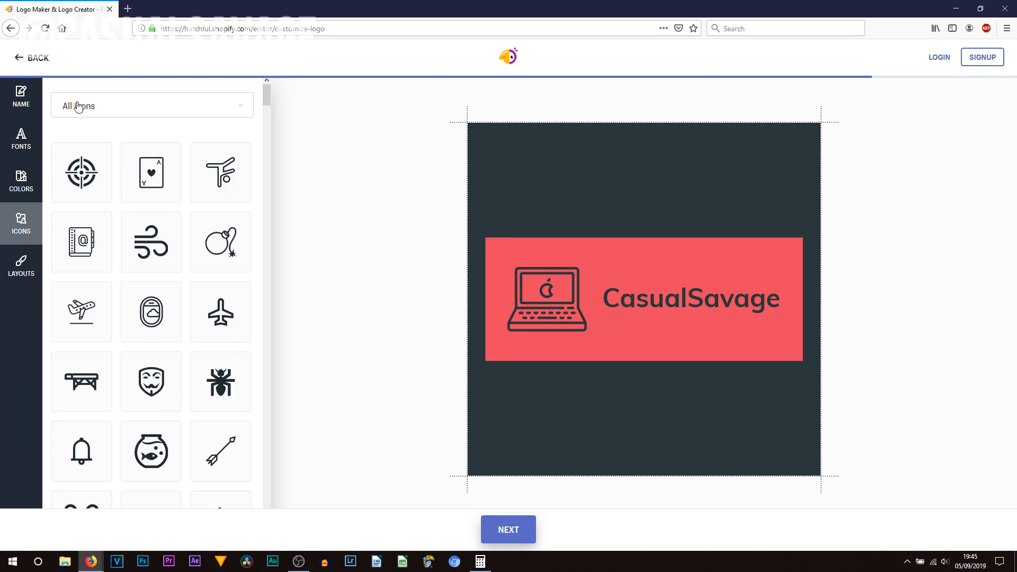
click(152, 105)
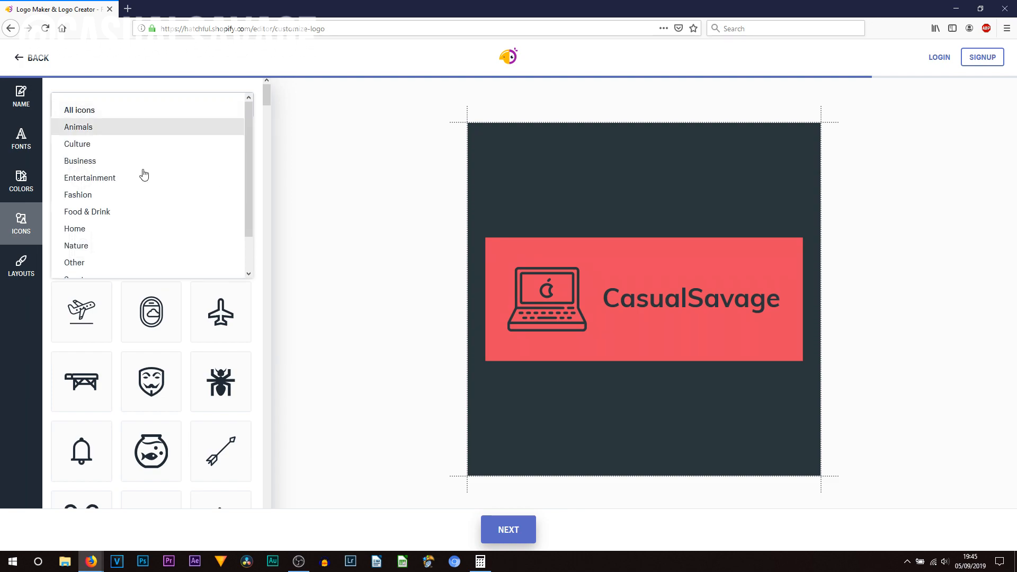
scroll(down, 3)
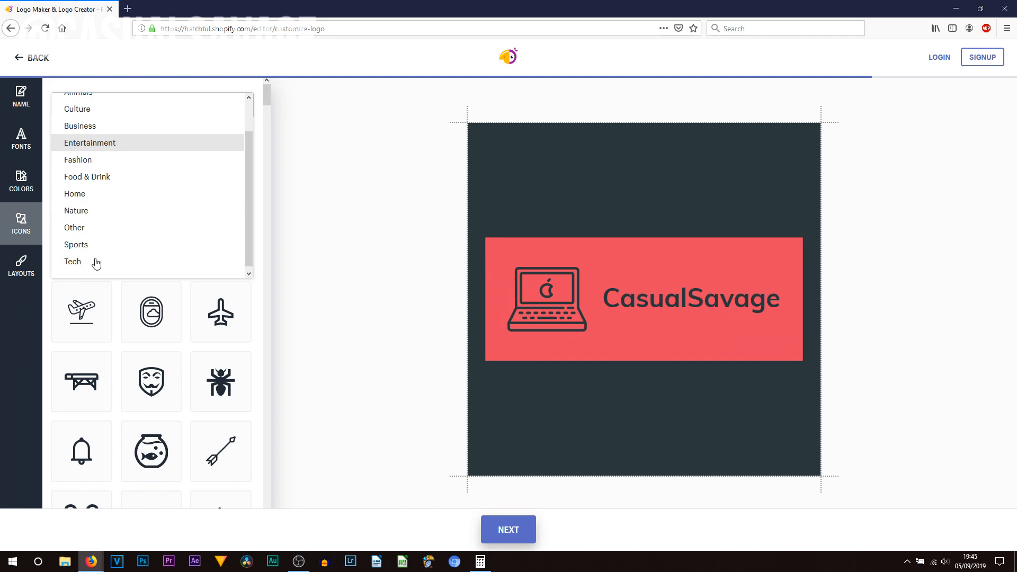
click(74, 262)
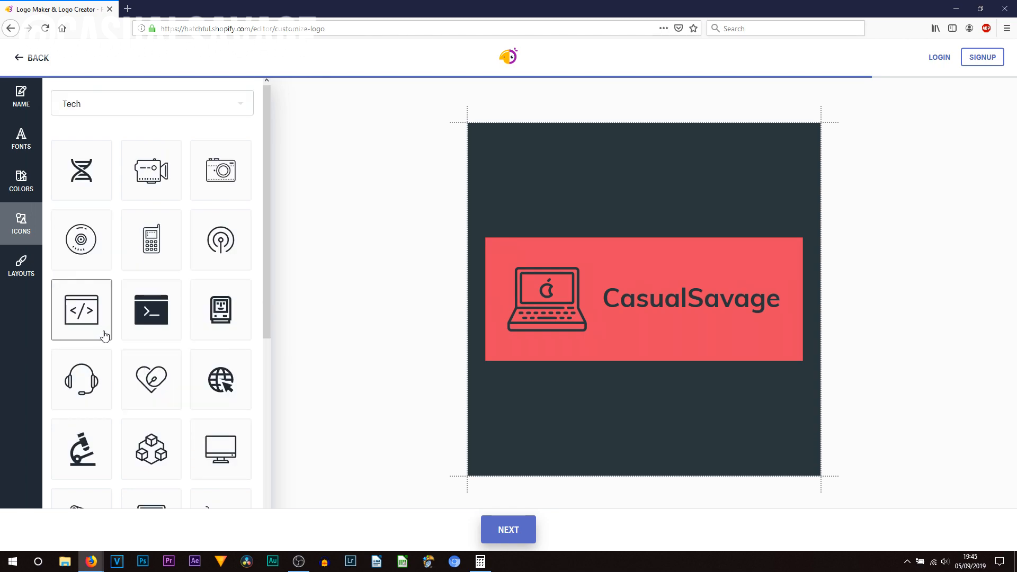
Step: Try the code brackets, mobile phone, globe and projector icons, settling on scattered squares
click(82, 309)
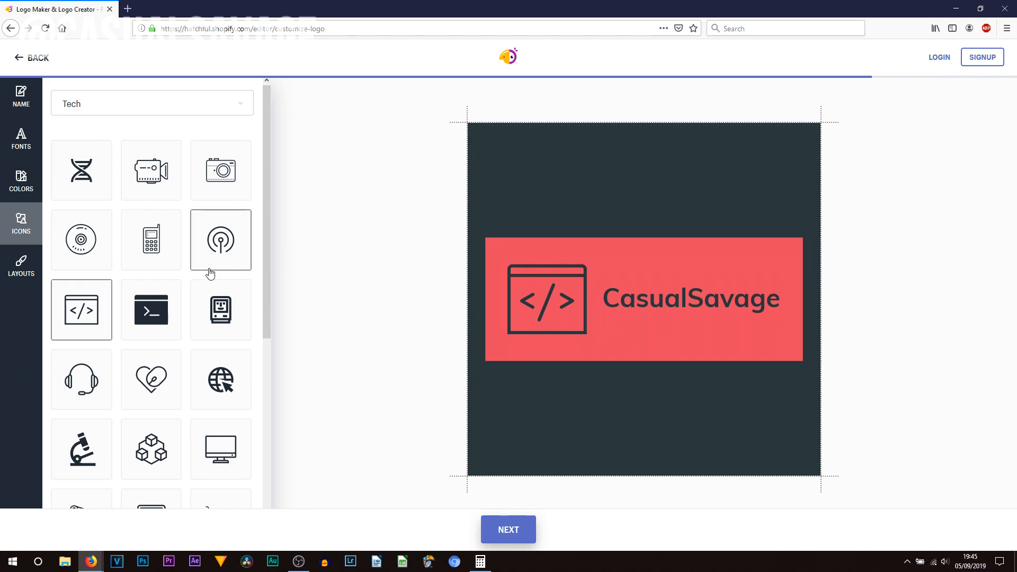
click(82, 239)
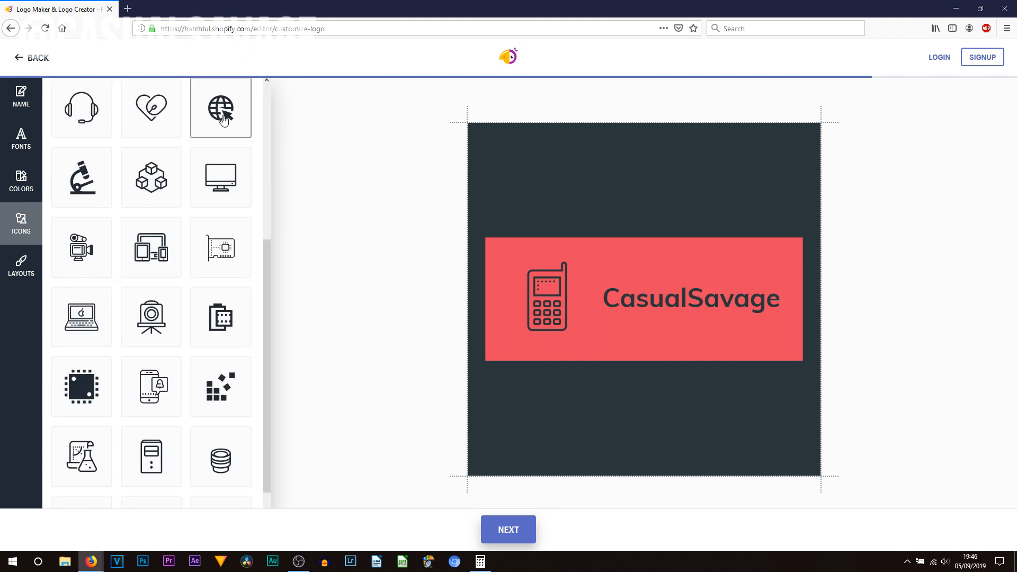
click(220, 108)
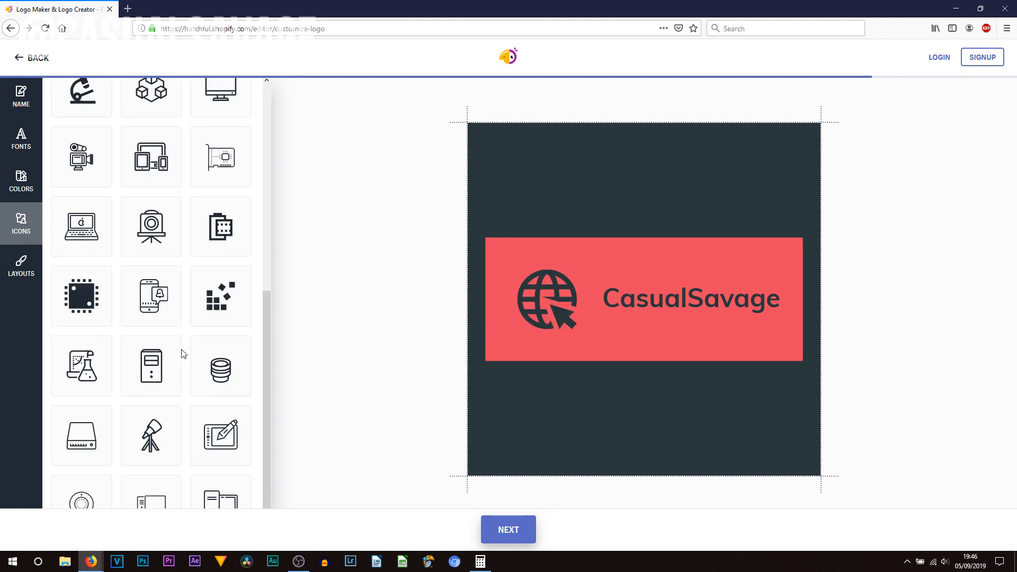
click(81, 157)
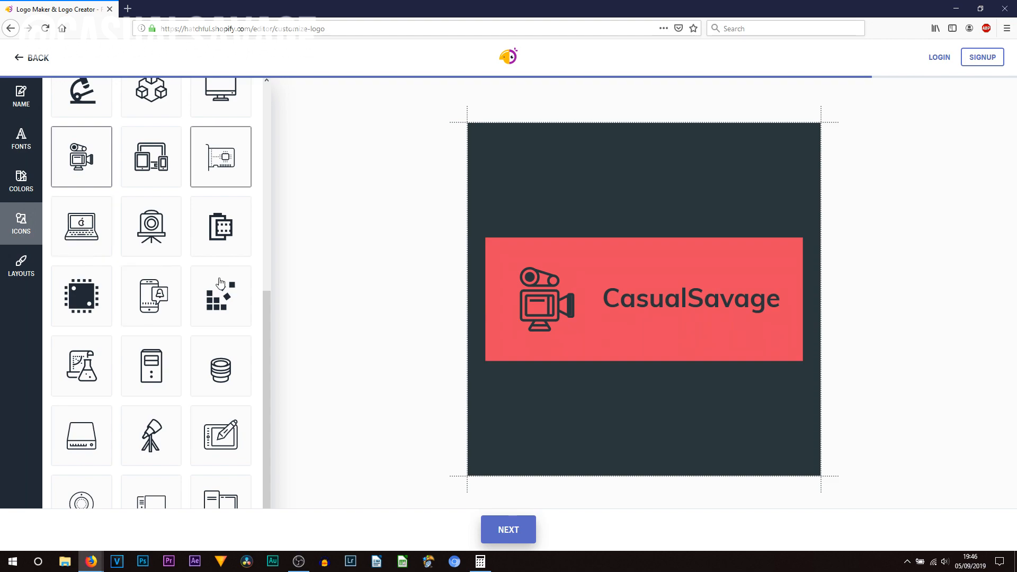
click(220, 295)
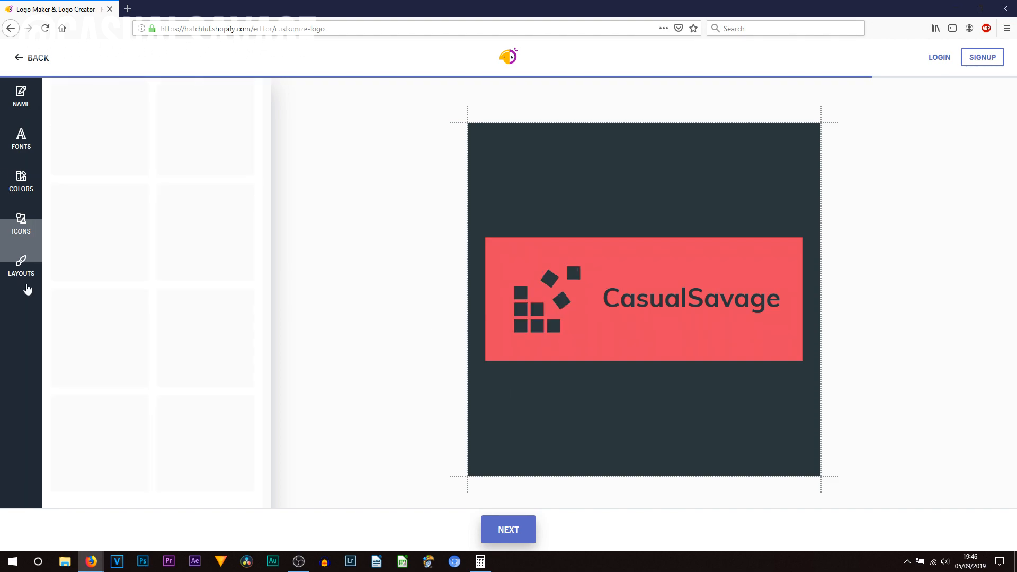
Step: Try the lines-above-and-below layout, then keep the framed double-lines layout
click(21, 266)
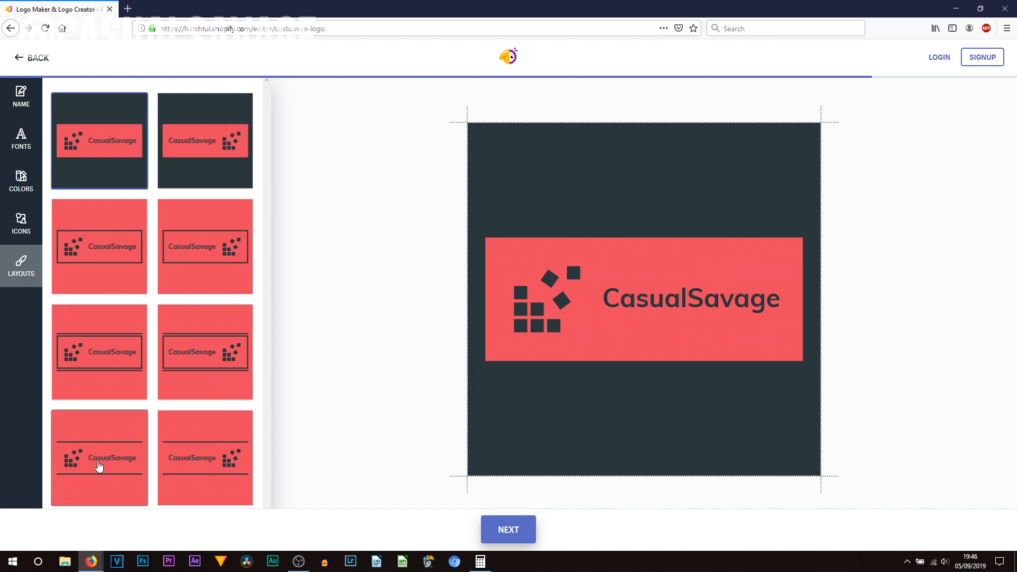
click(99, 458)
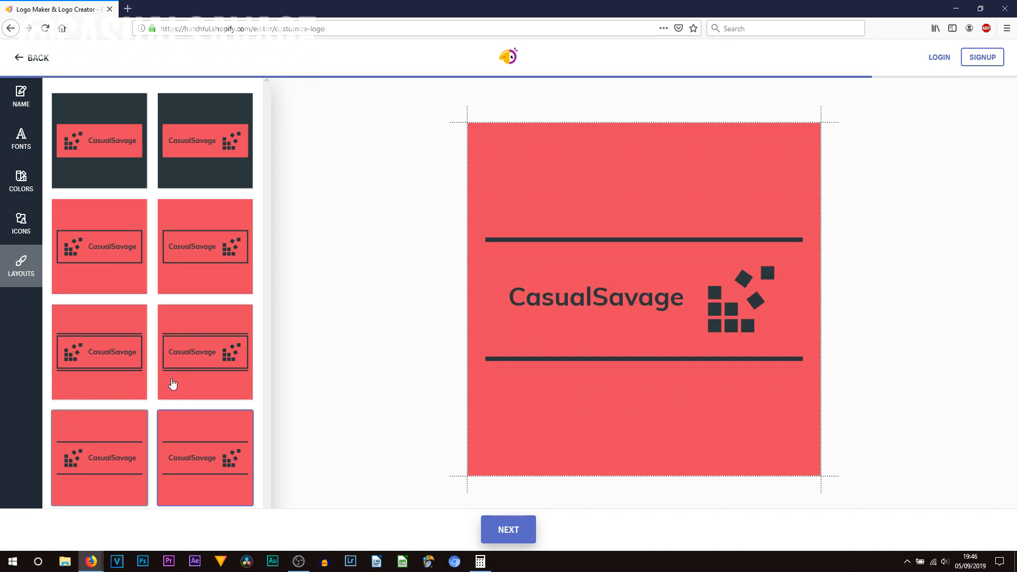
click(100, 351)
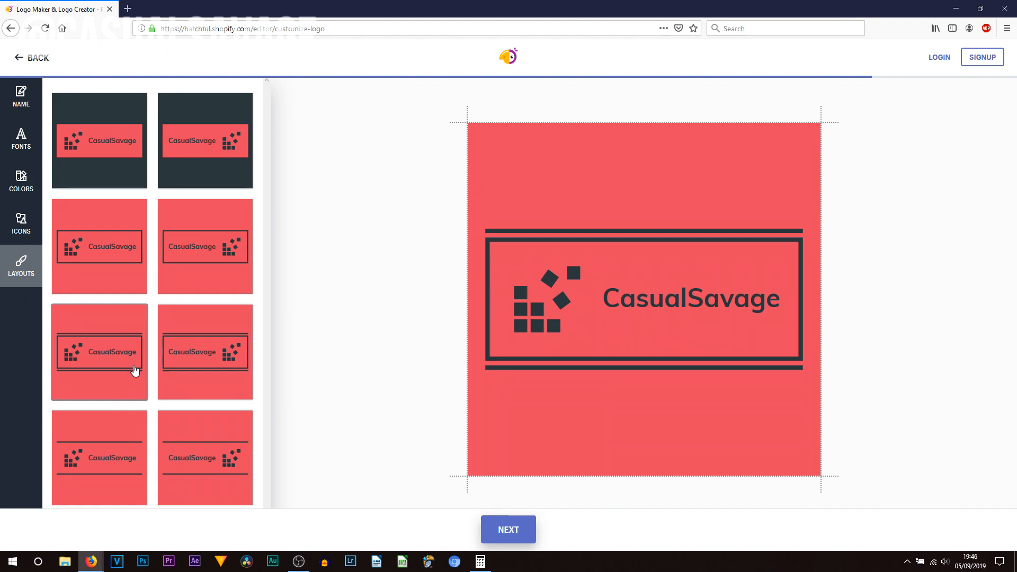
click(99, 352)
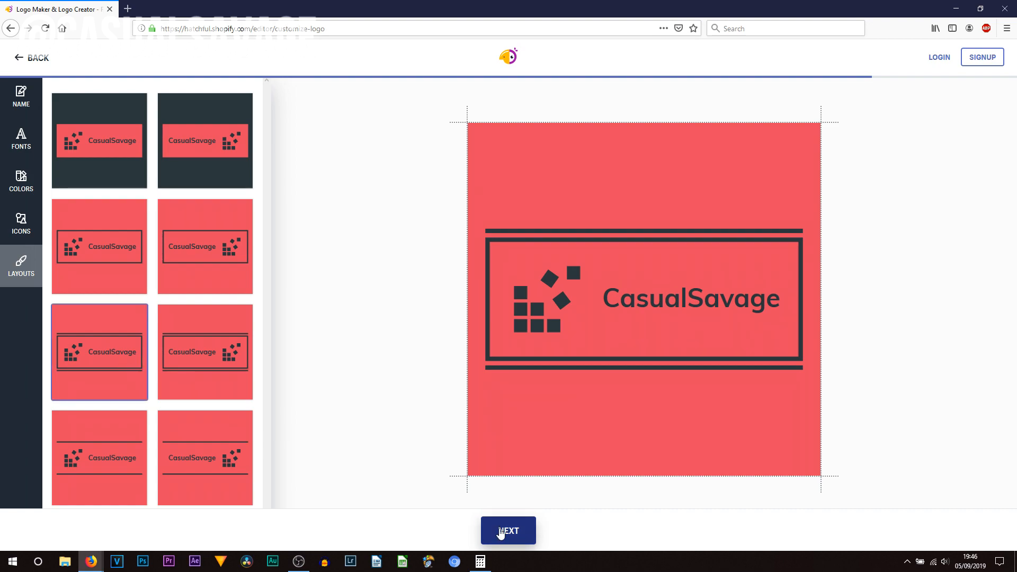
Step: Download the finished CasualSavage logo, signing up with email and password so the package is emailed
click(508, 531)
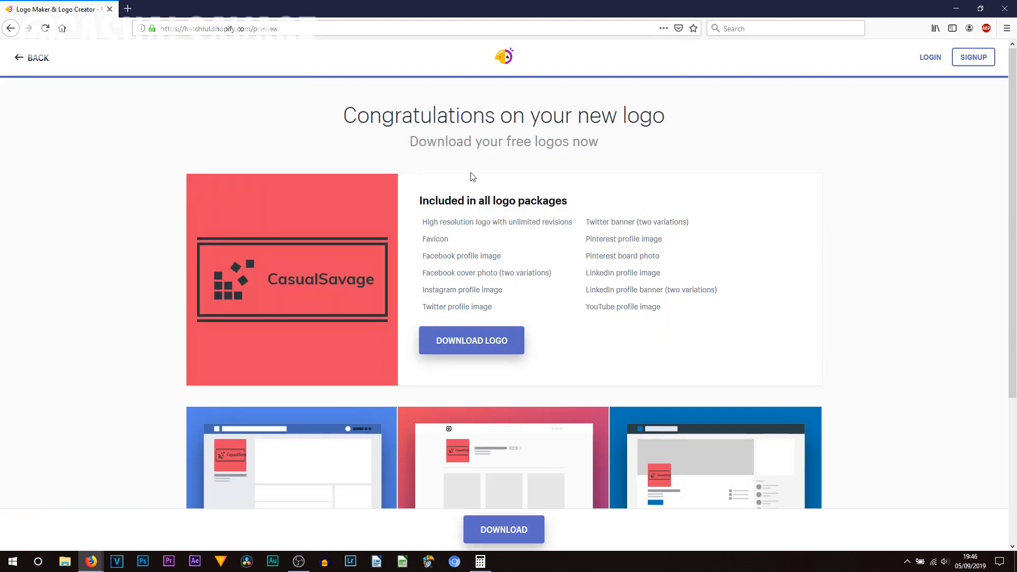
drag(421, 222, 656, 307)
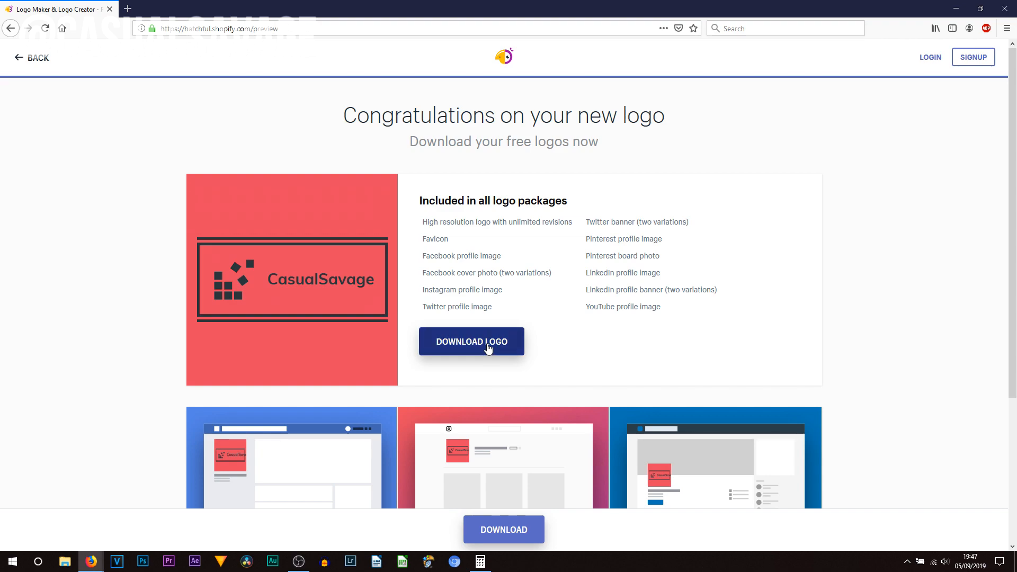
click(470, 342)
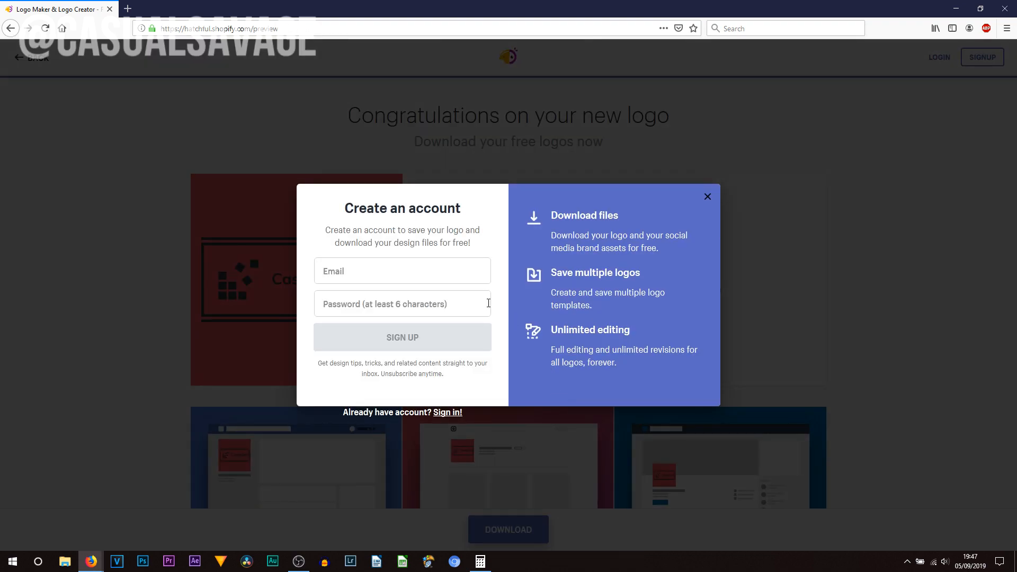
click(402, 270)
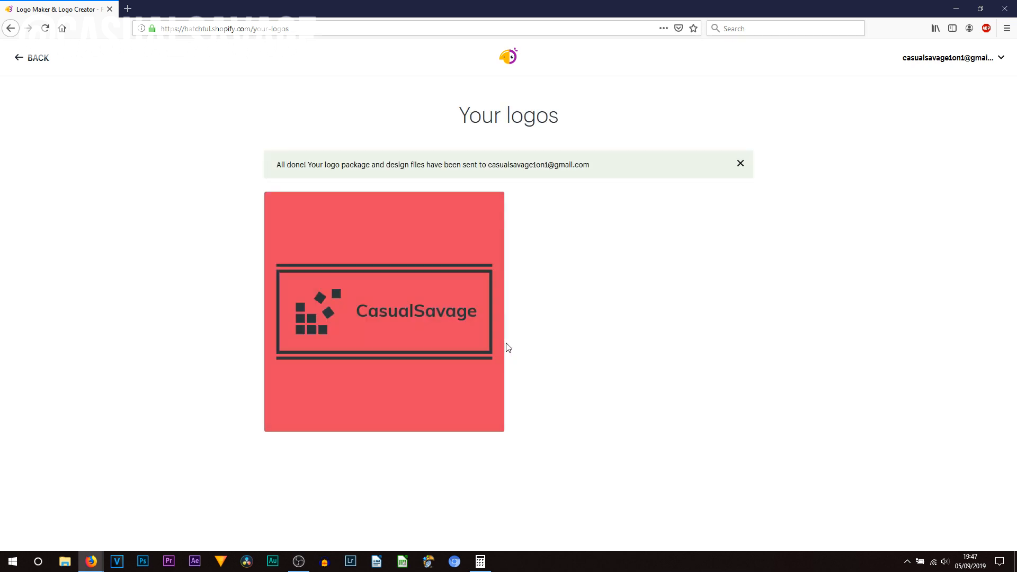
mouse_move(458, 333)
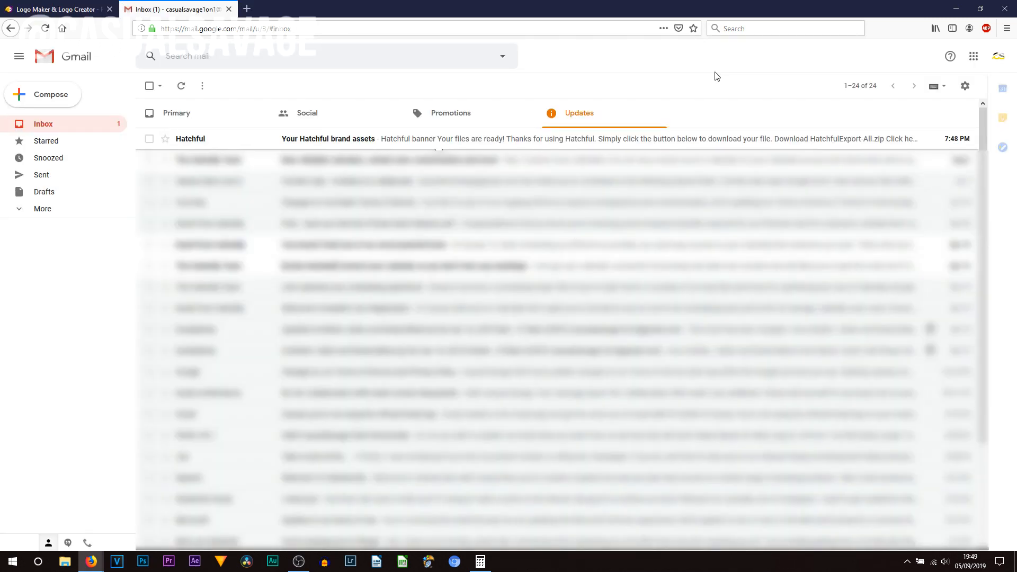
mouse_move(457, 85)
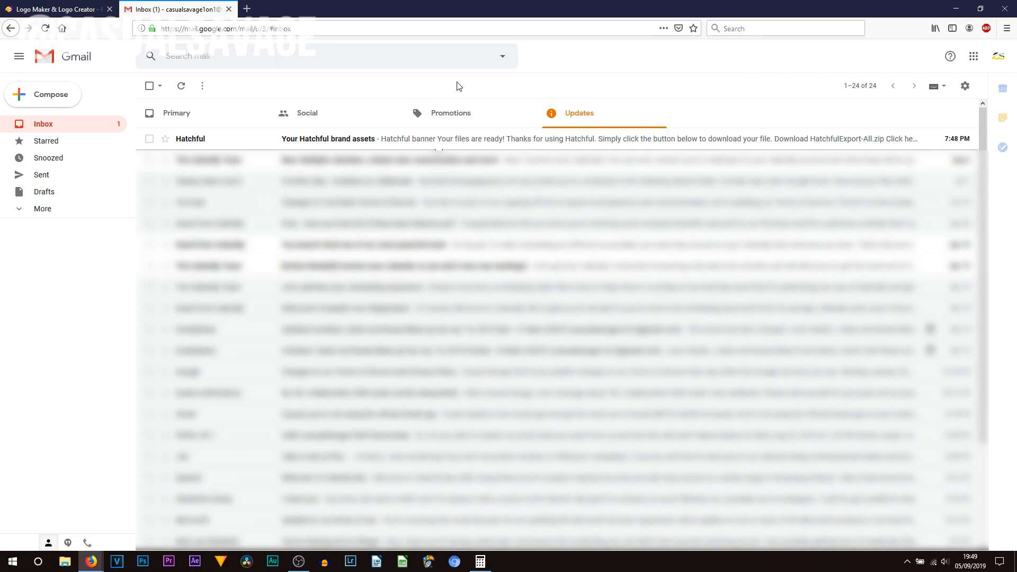
mouse_move(438, 144)
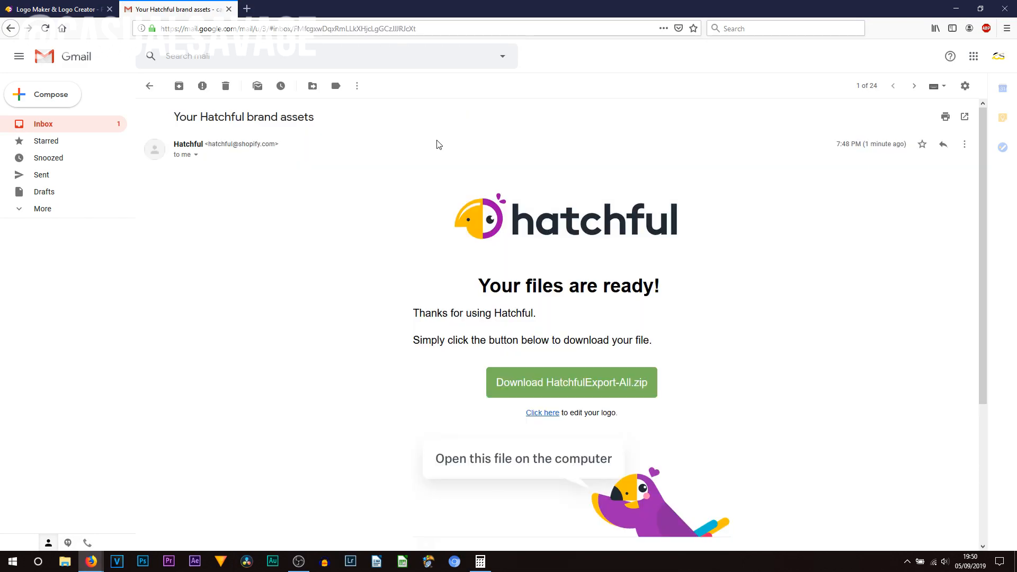
mouse_move(454, 343)
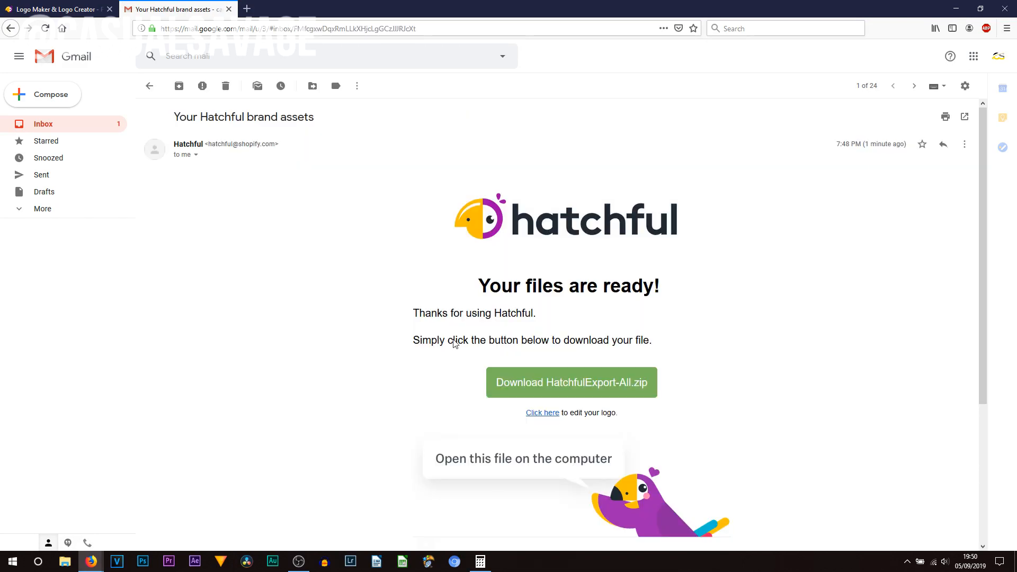
Step: Download the HatchfulExport-All.zip archive from the Hatchful brand assets email
scroll(down, 3)
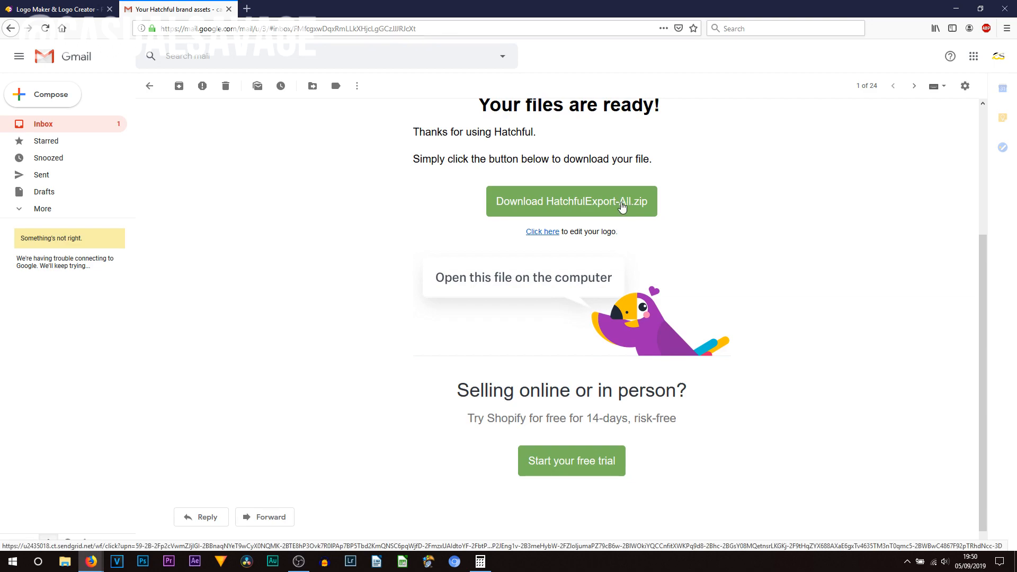
click(571, 202)
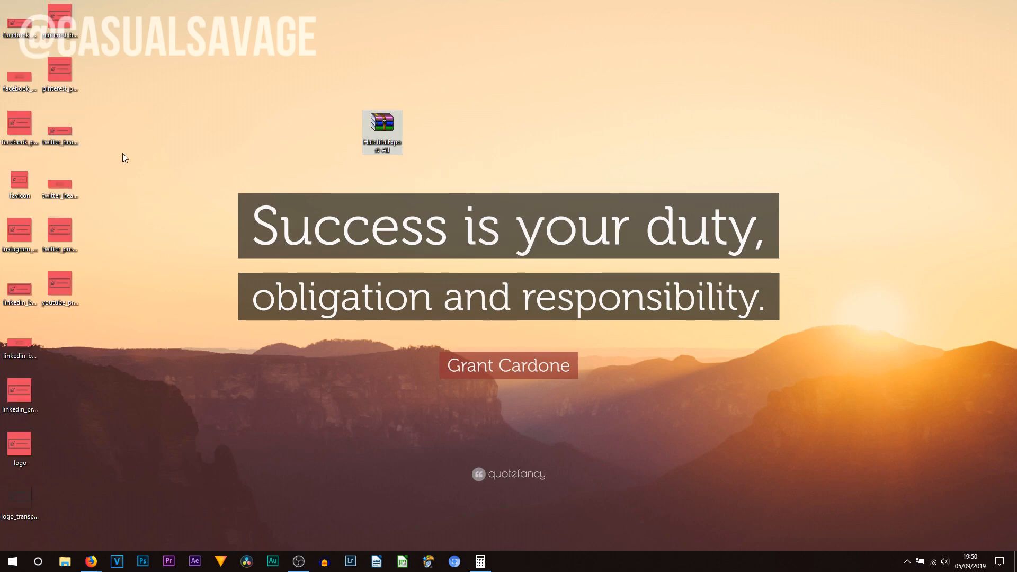
mouse_move(138, 180)
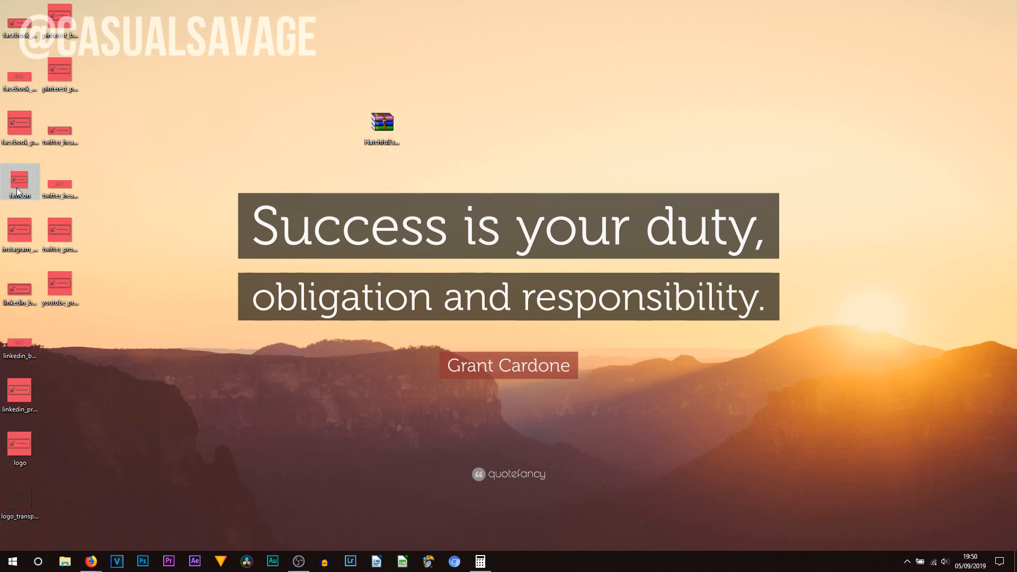
mouse_move(19, 181)
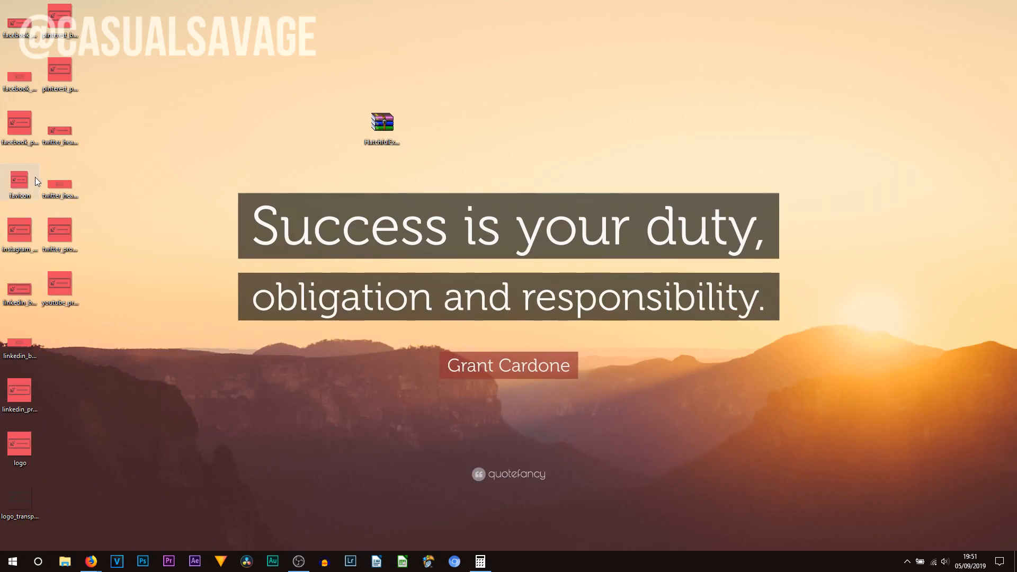
mouse_move(23, 71)
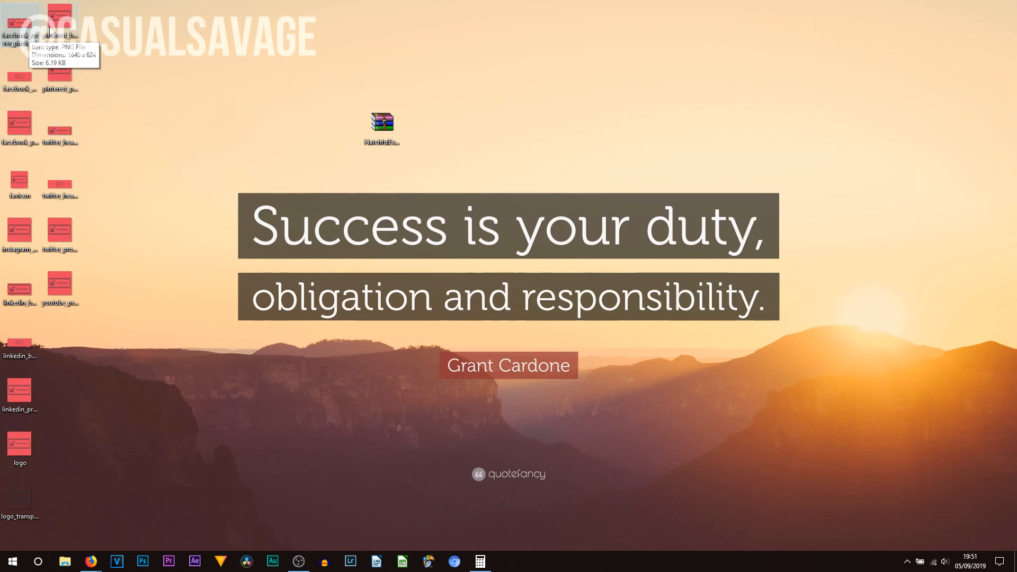
mouse_move(65, 271)
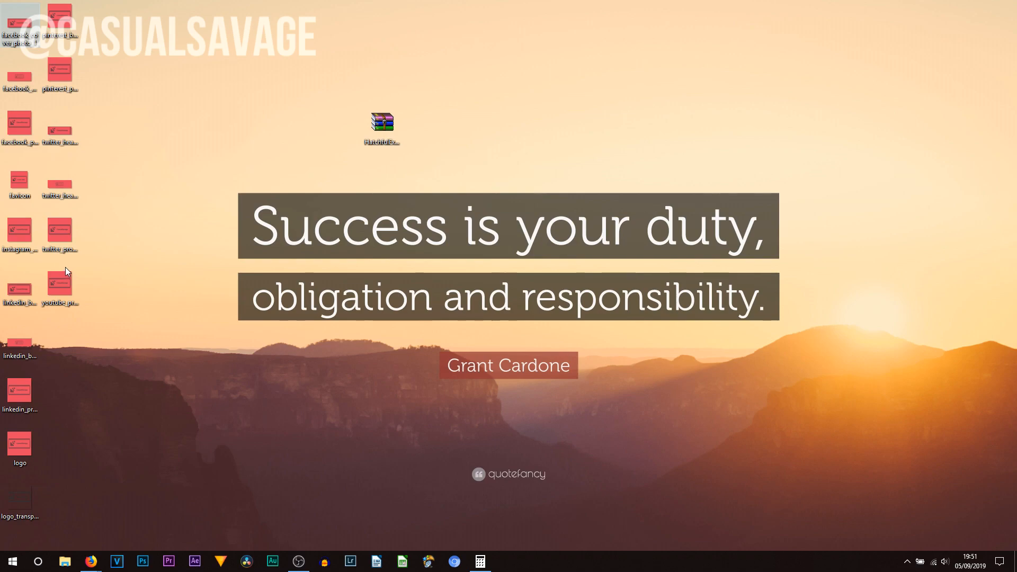
Step: Inspect the extracted logo PNG files on the desktop beside the zip archive
click(59, 285)
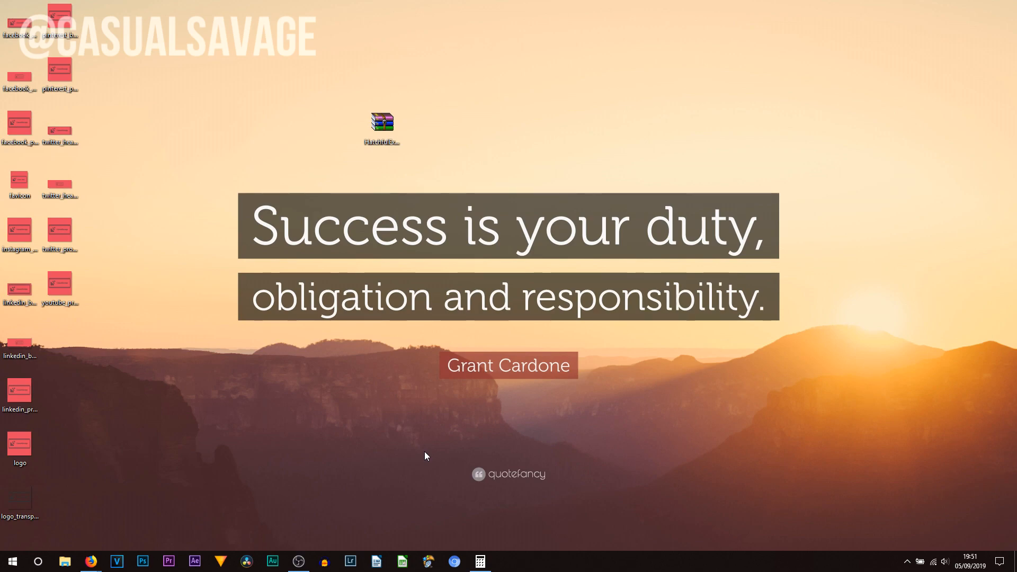
click(90, 561)
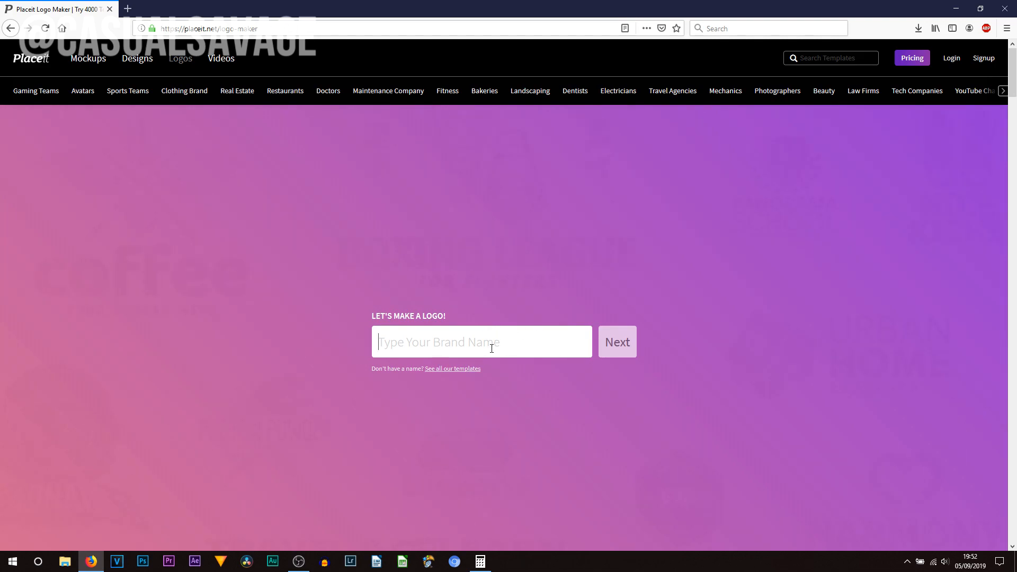
Step: Enter CasualSavage as the brand name and choose Real Estate as the industry
text(CasualSavag)
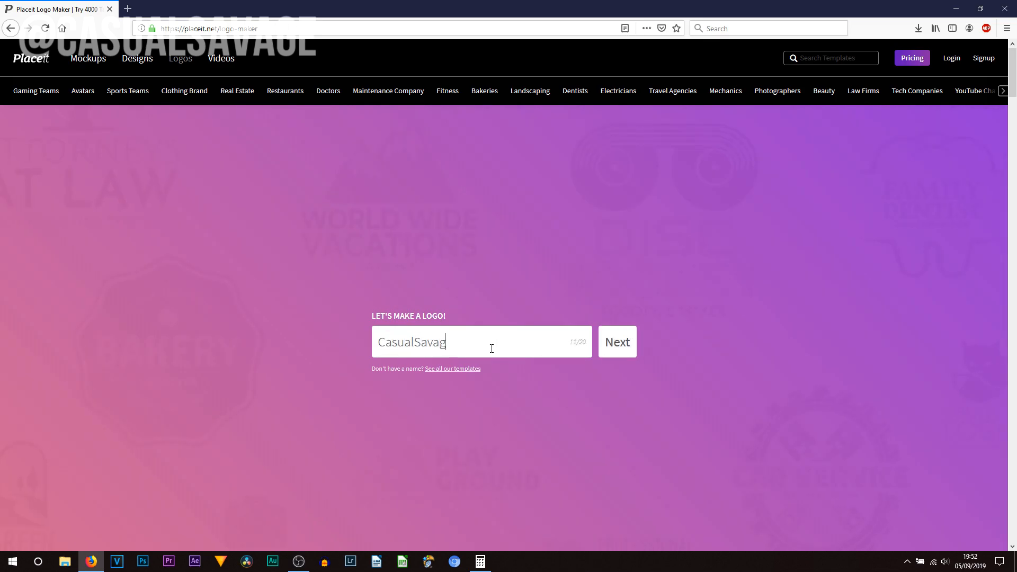
click(616, 342)
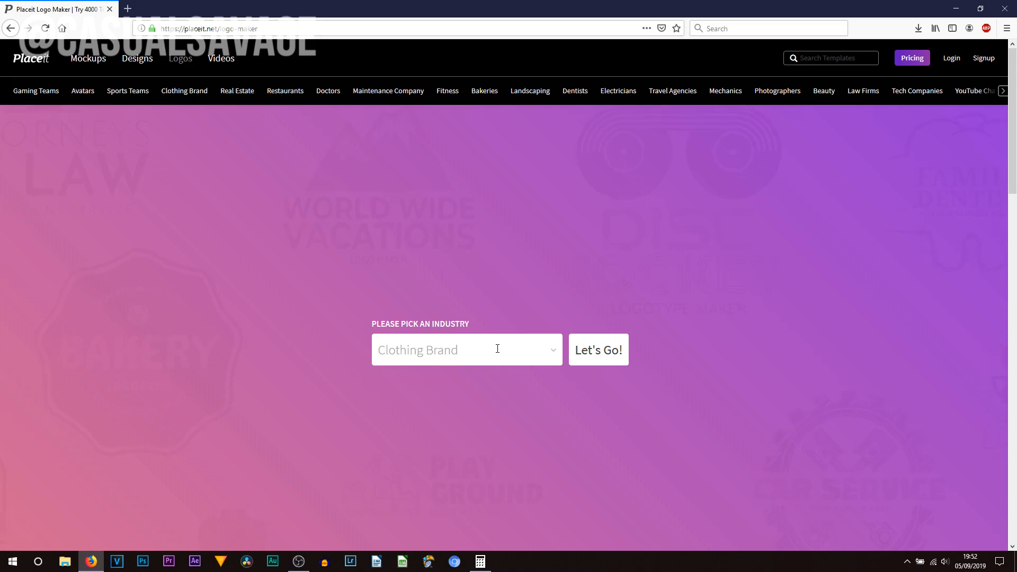
click(598, 349)
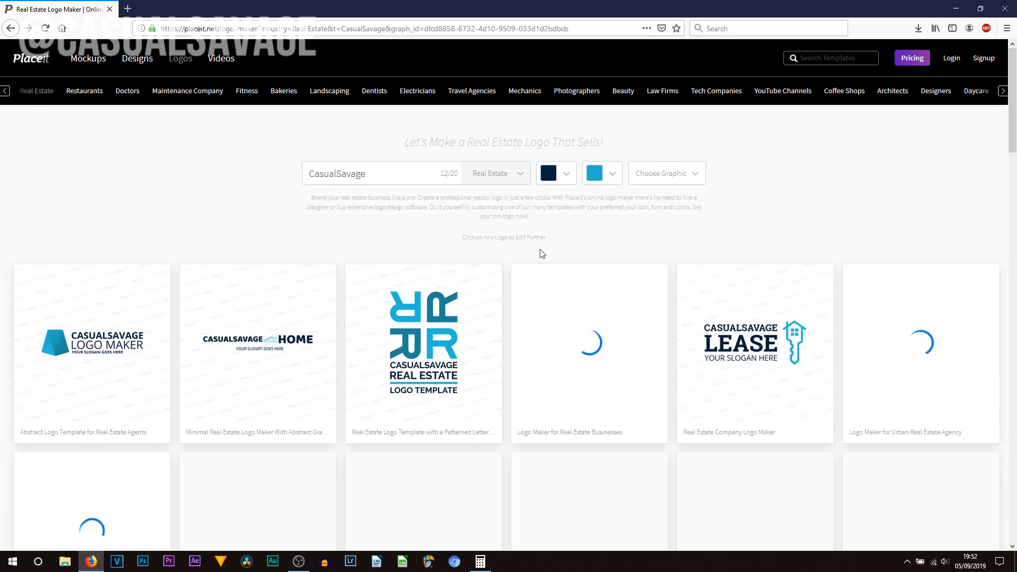
Step: Browse the Real Estate results and choose the Cool Real Estate Agency Logo Maker template
click(551, 173)
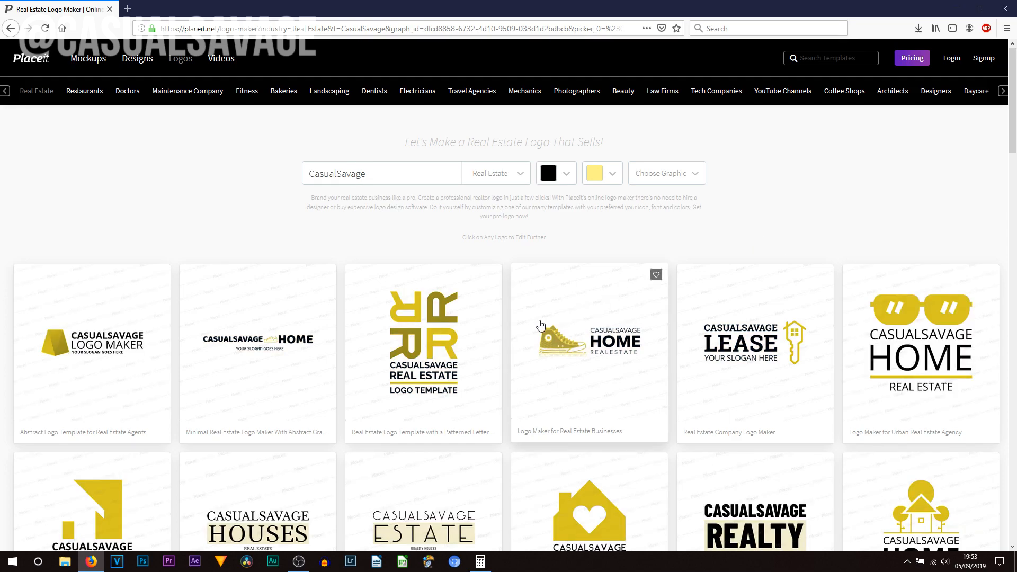
scroll(down, 3)
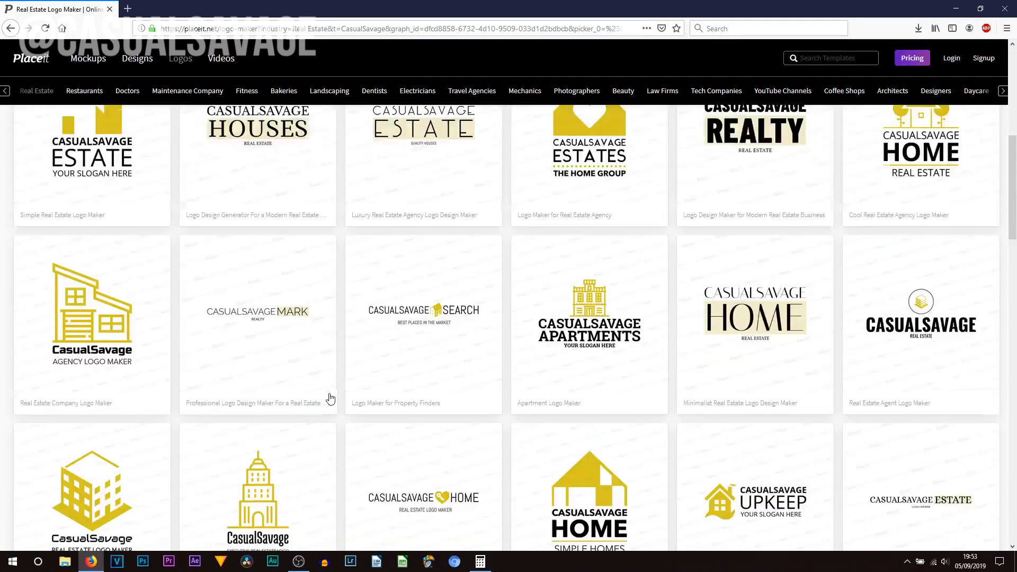
scroll(down, 3)
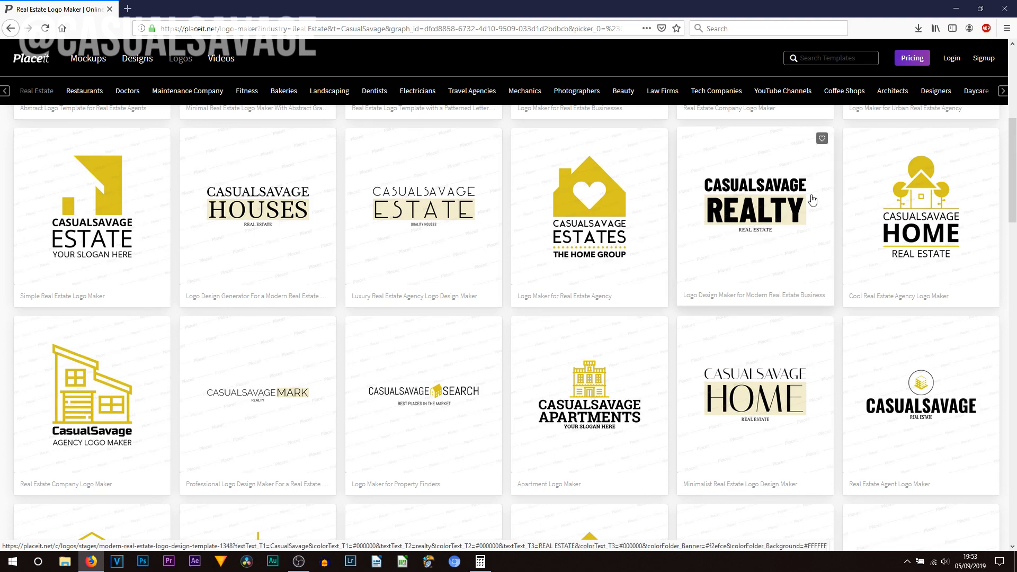
click(919, 207)
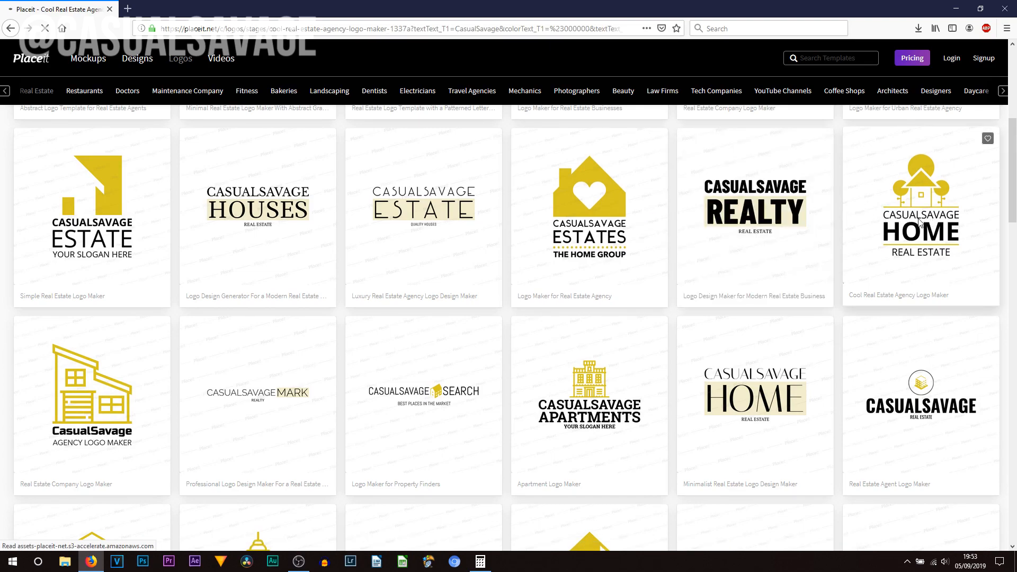
click(920, 203)
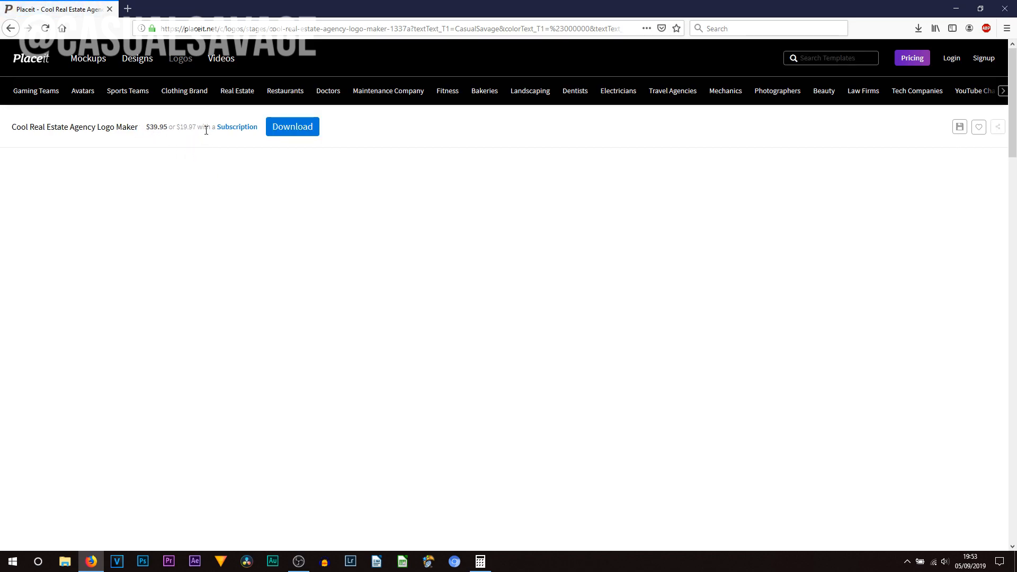
mouse_move(152, 129)
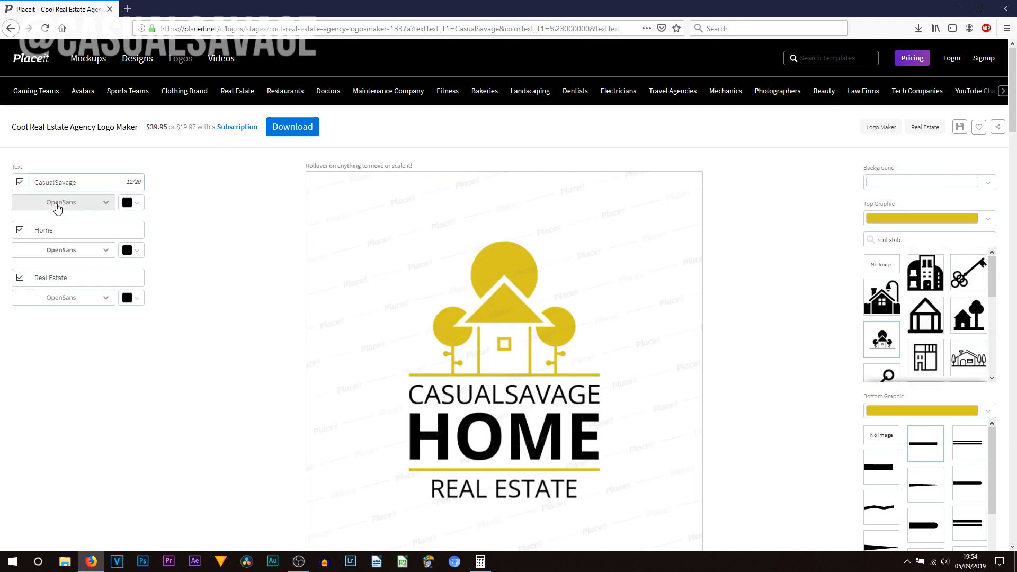
Step: Set the CasualSavage brand name to the bolder ConcertOne font once the editor loads
click(61, 201)
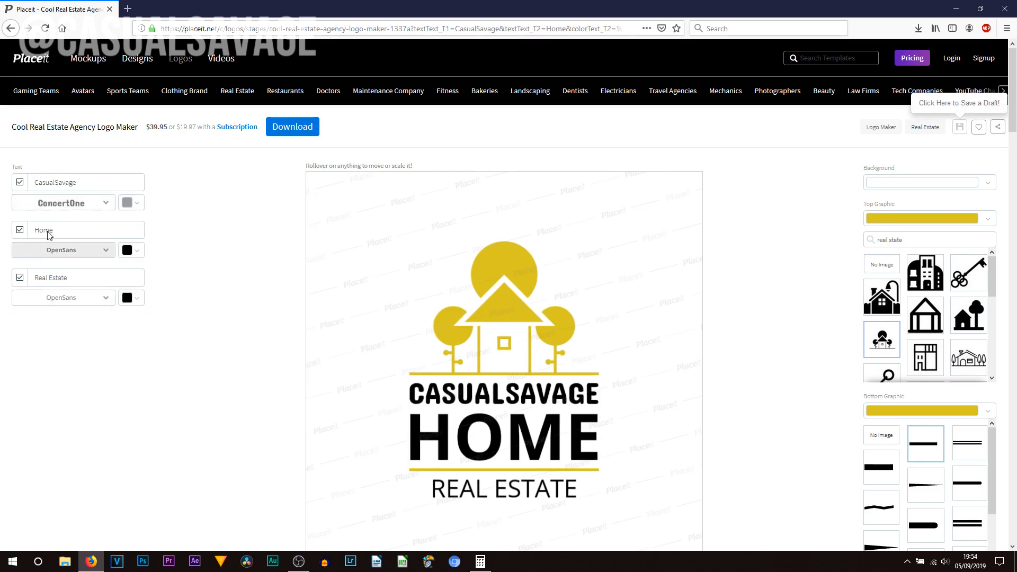
Step: Style Home in blue AvenirNext and Real Estate in light grey Teko
click(77, 230)
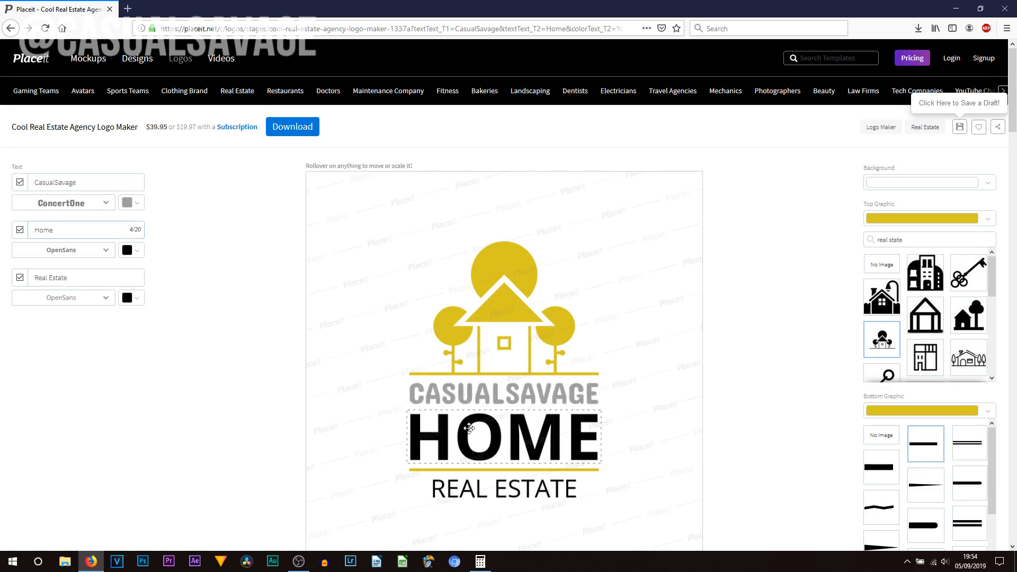
click(61, 250)
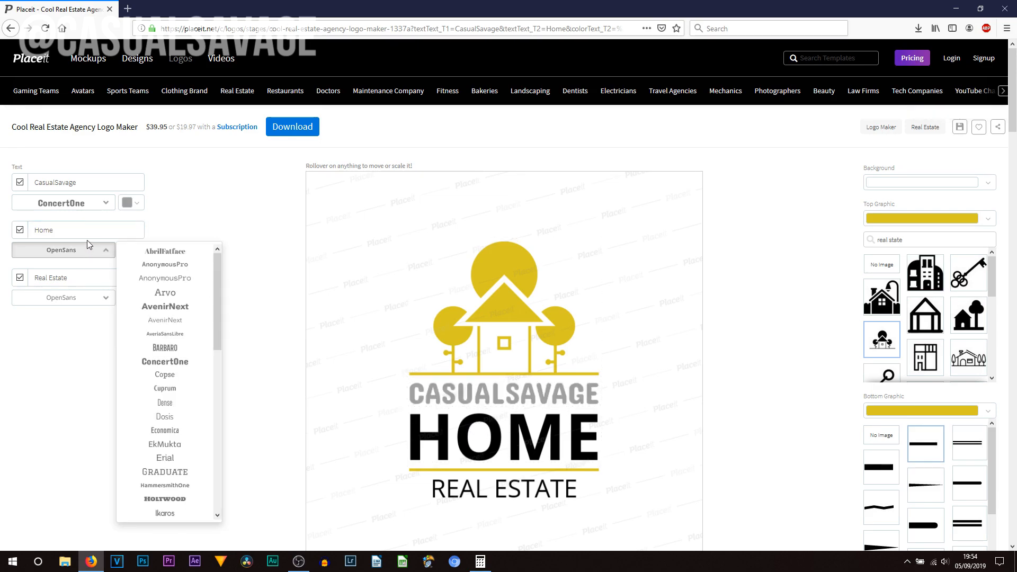
click(165, 306)
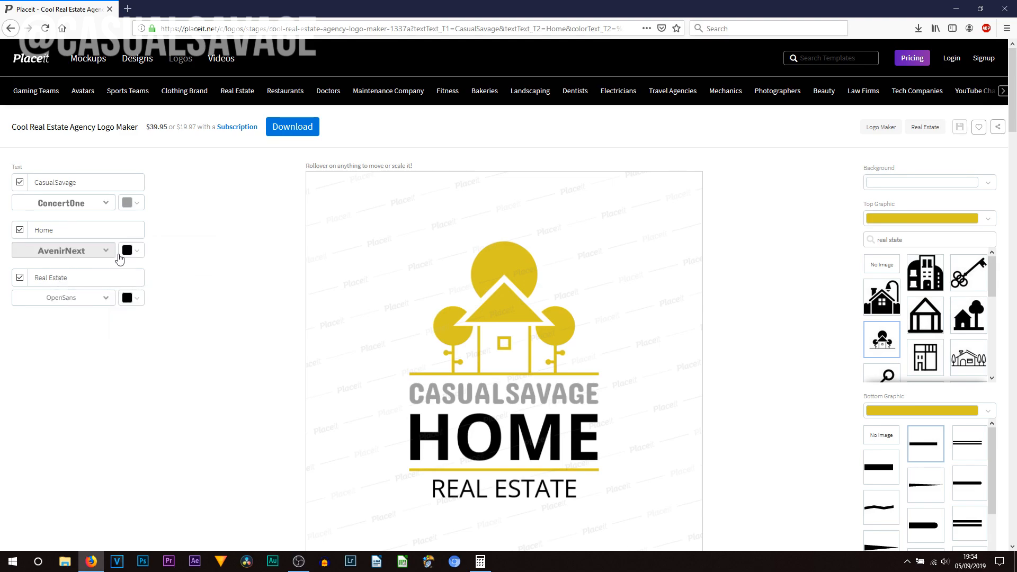
click(127, 250)
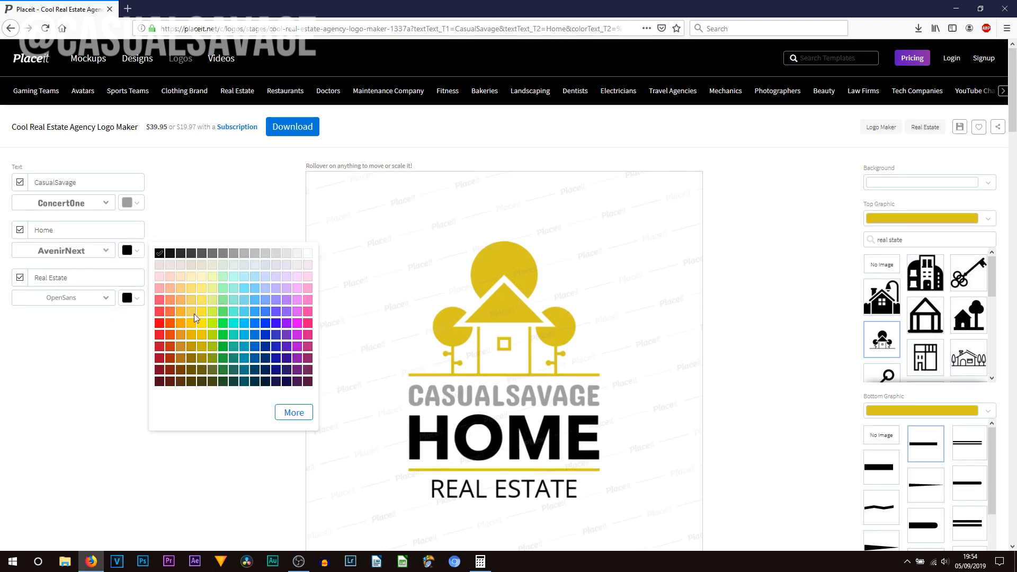
click(180, 305)
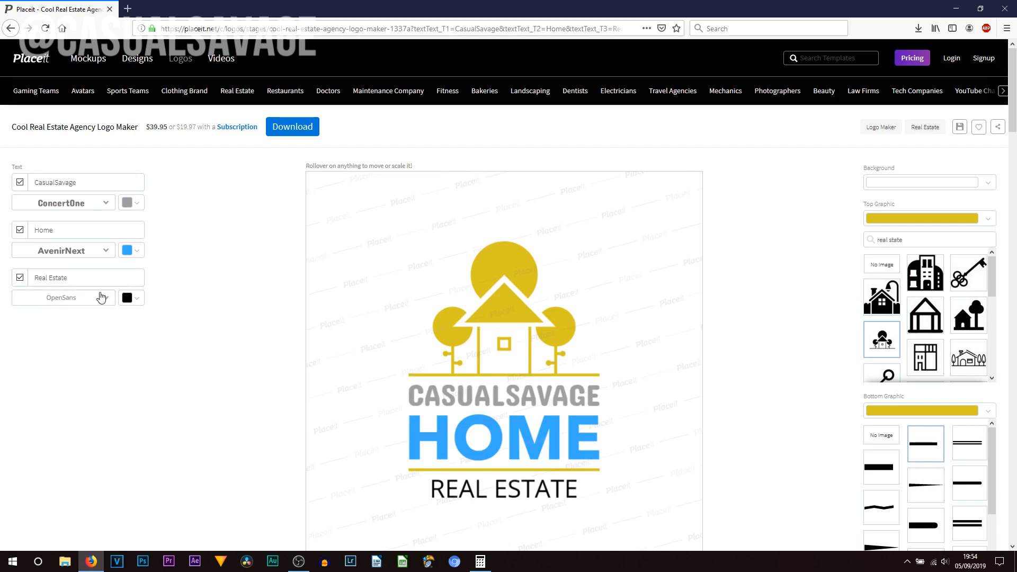
click(62, 297)
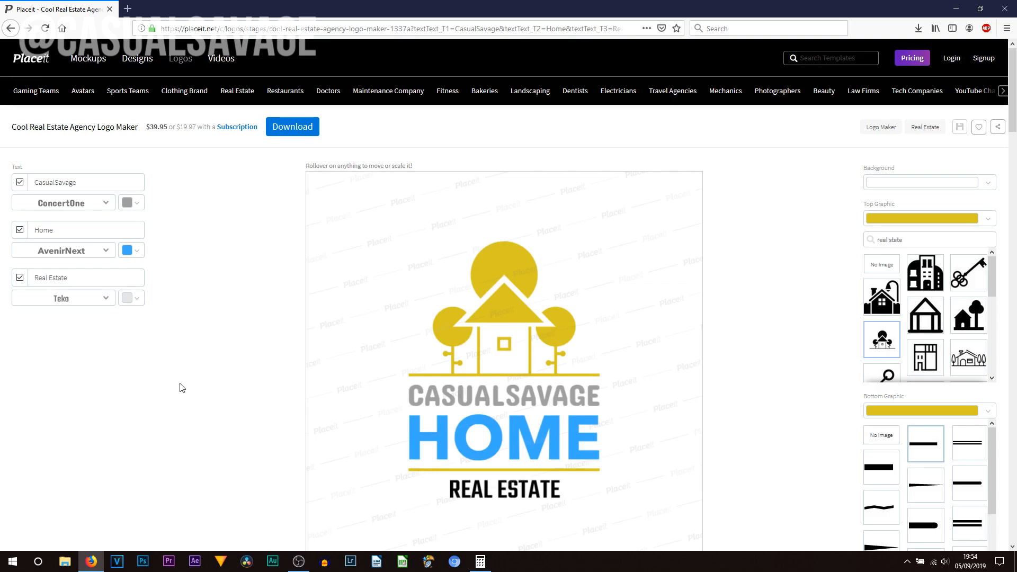
mouse_move(522, 413)
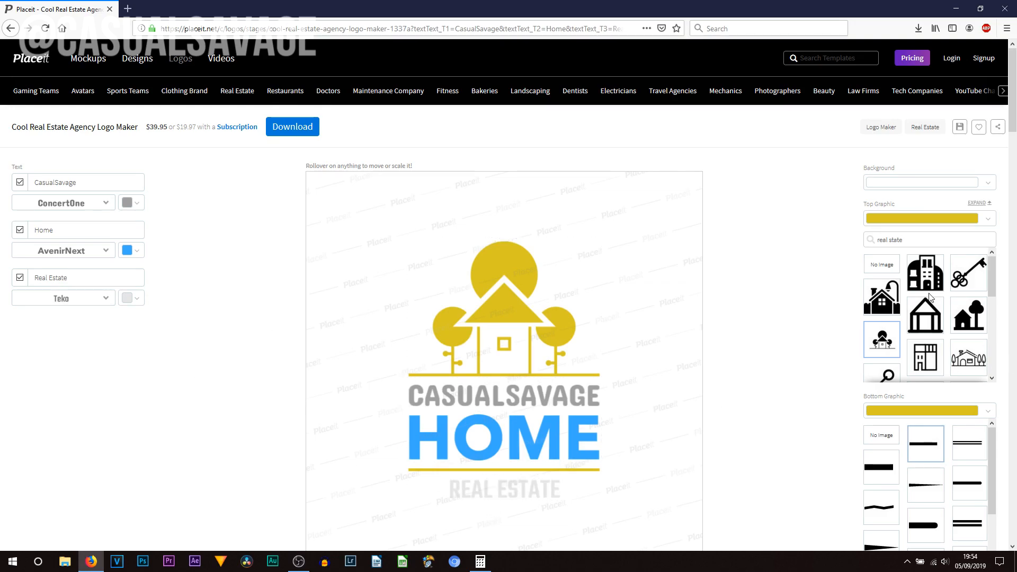
Step: Make the top graphic a light blue hands-holding-a-city icon with a dotted underline beneath
click(979, 218)
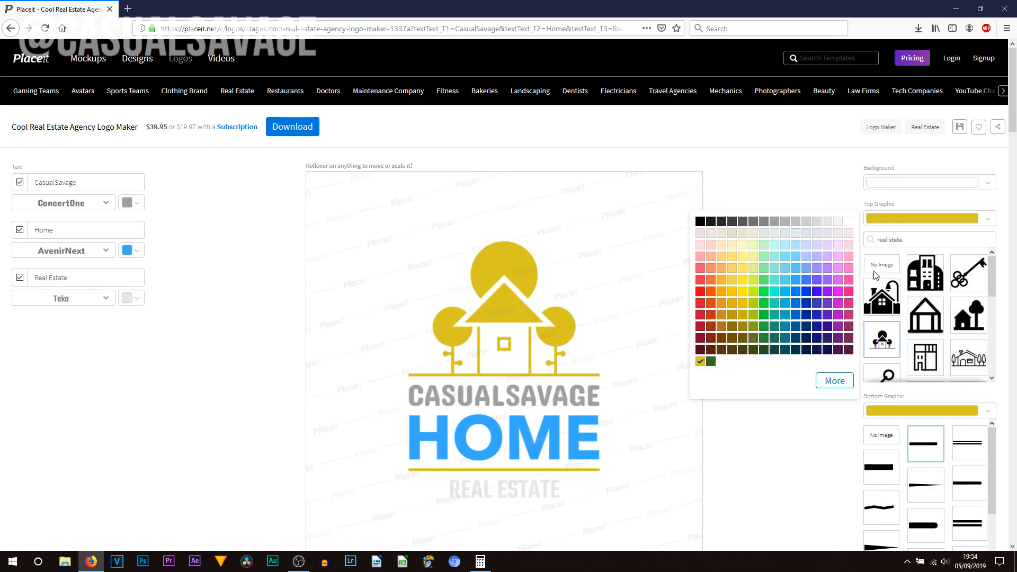
mouse_move(767, 304)
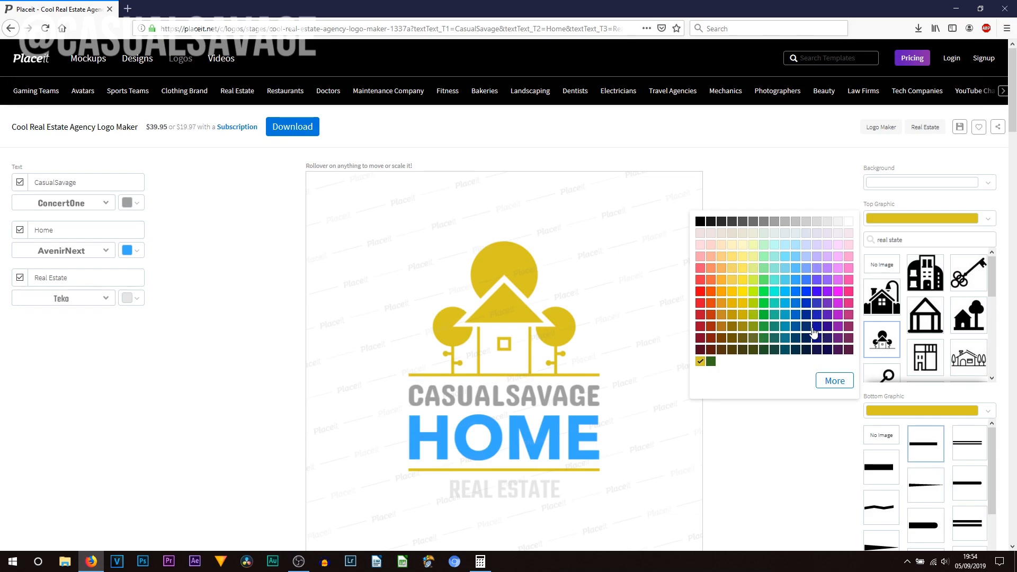
click(814, 333)
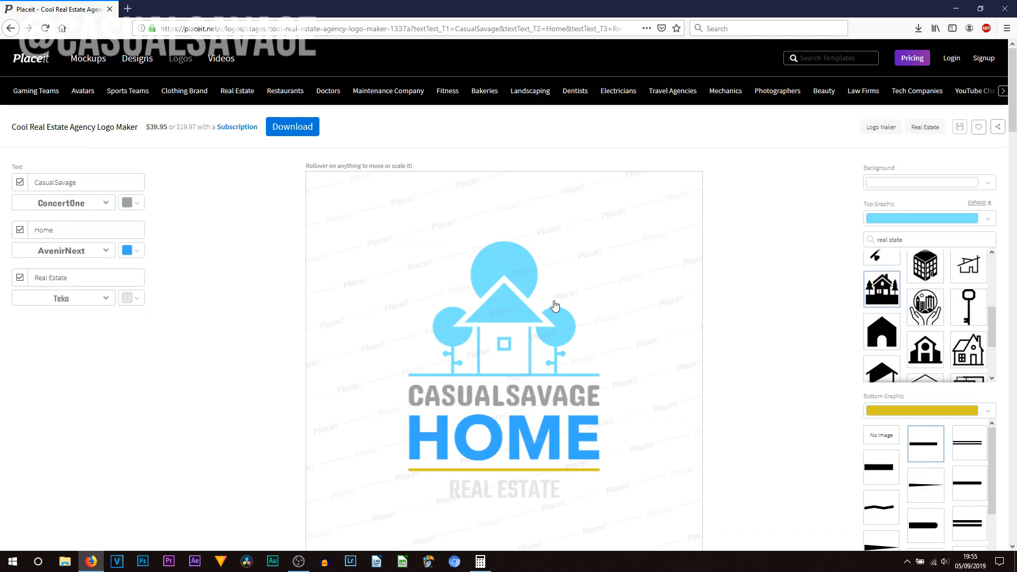
click(881, 332)
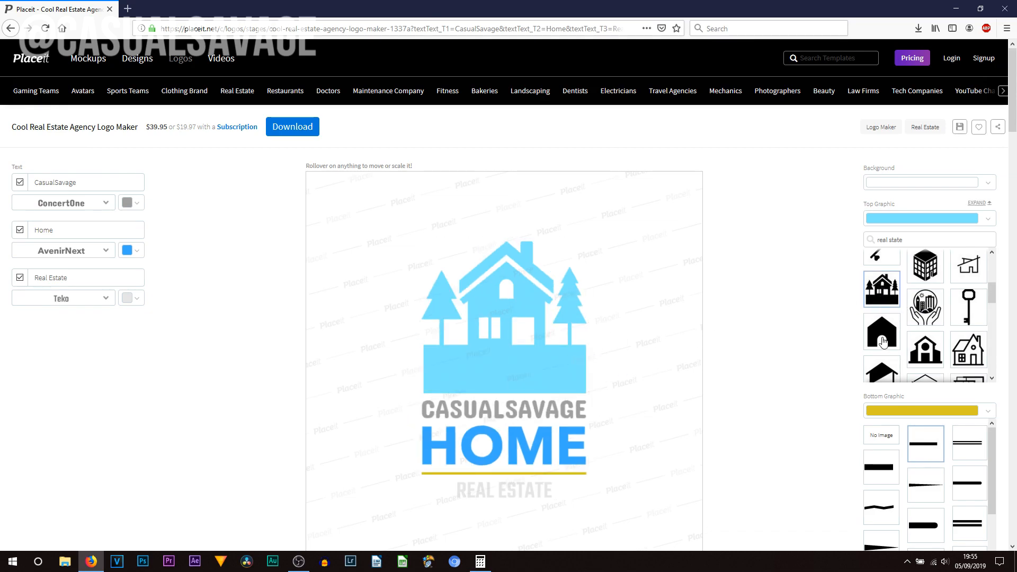
click(925, 306)
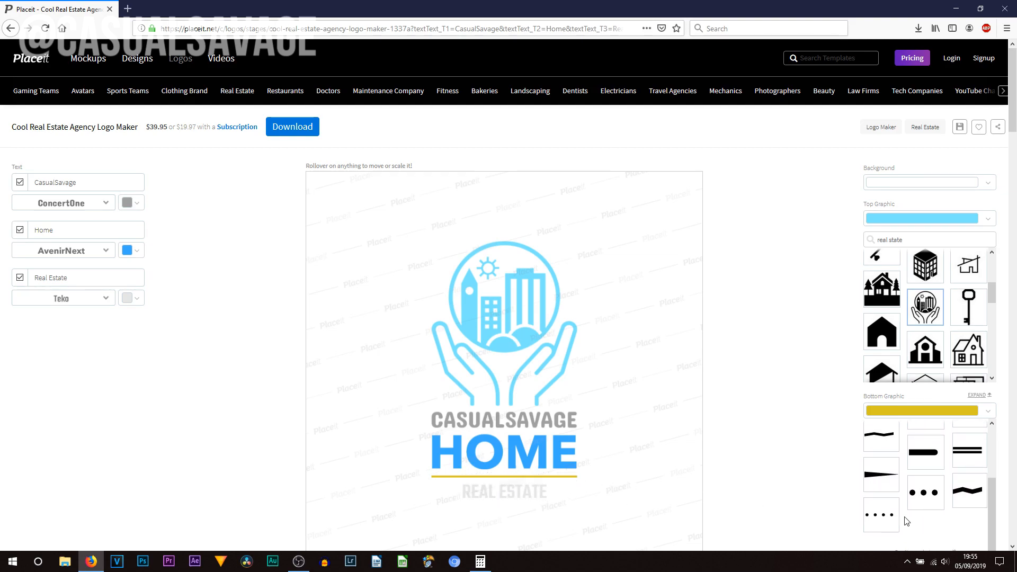
click(881, 515)
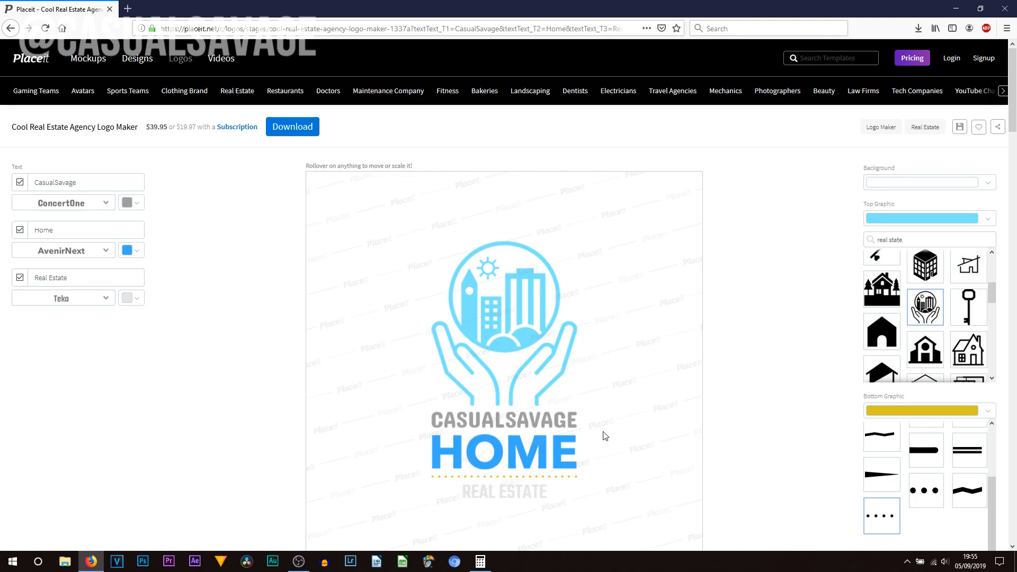
mouse_move(846, 196)
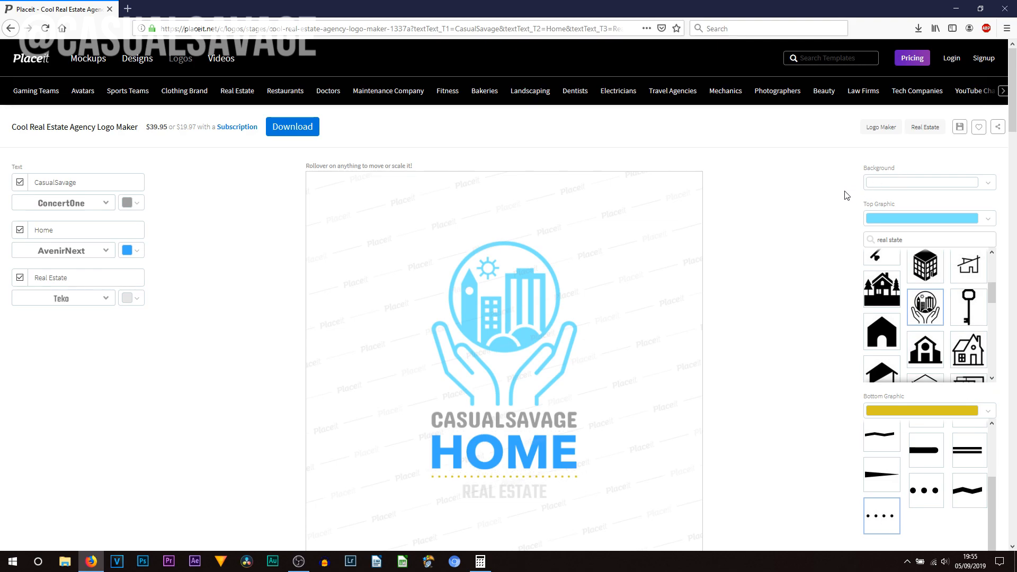